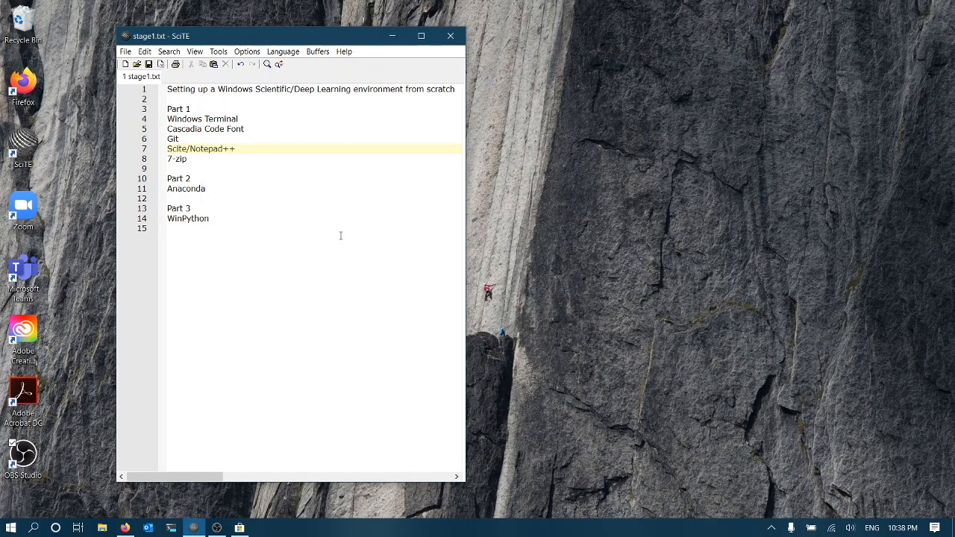
mouse_move(335, 176)
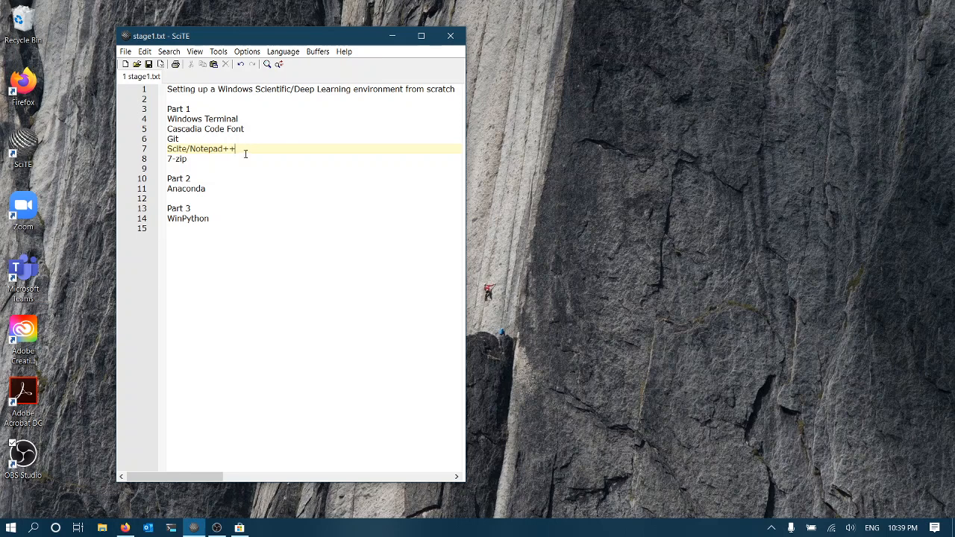
- Install Windows Terminal Preview from the Microsoft Store and launch it into a PowerShell session
click(179, 158)
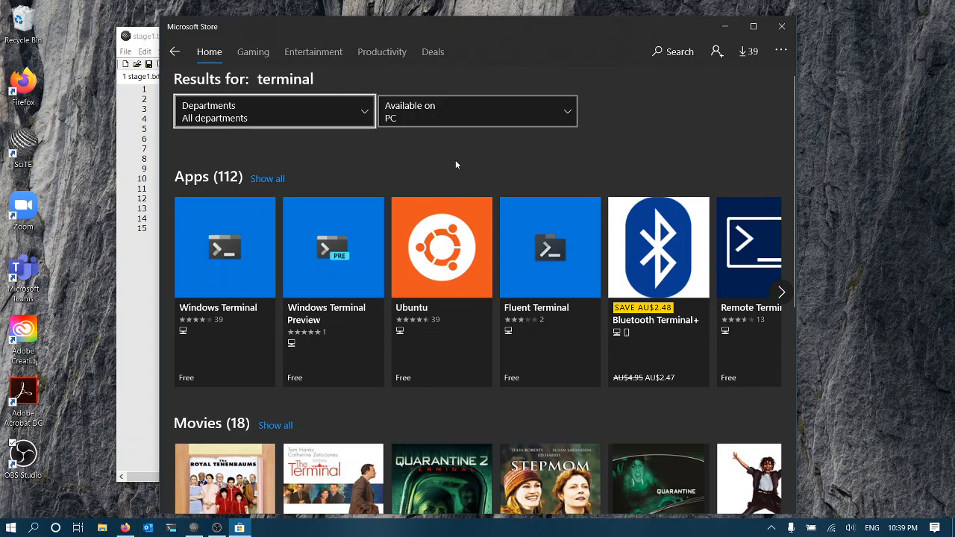
mouse_move(412, 161)
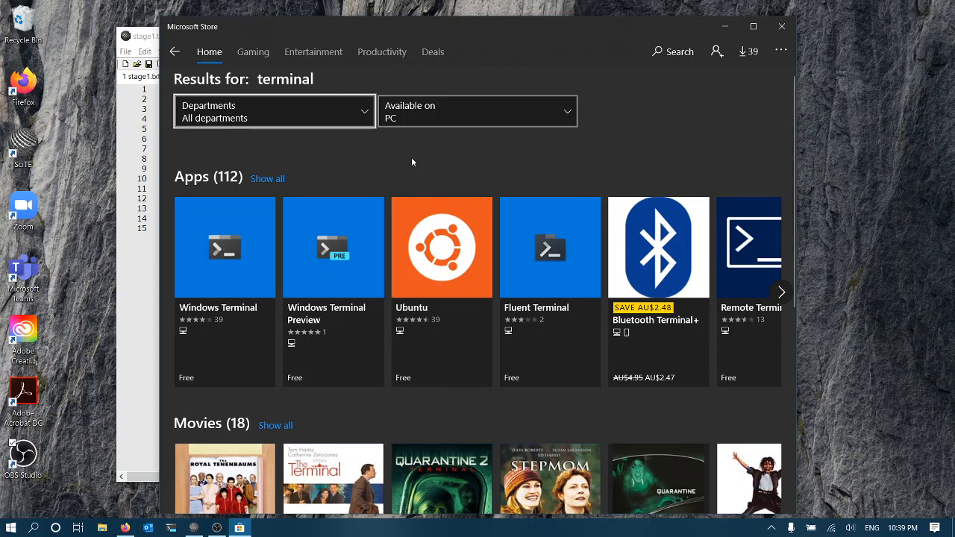
mouse_move(242, 262)
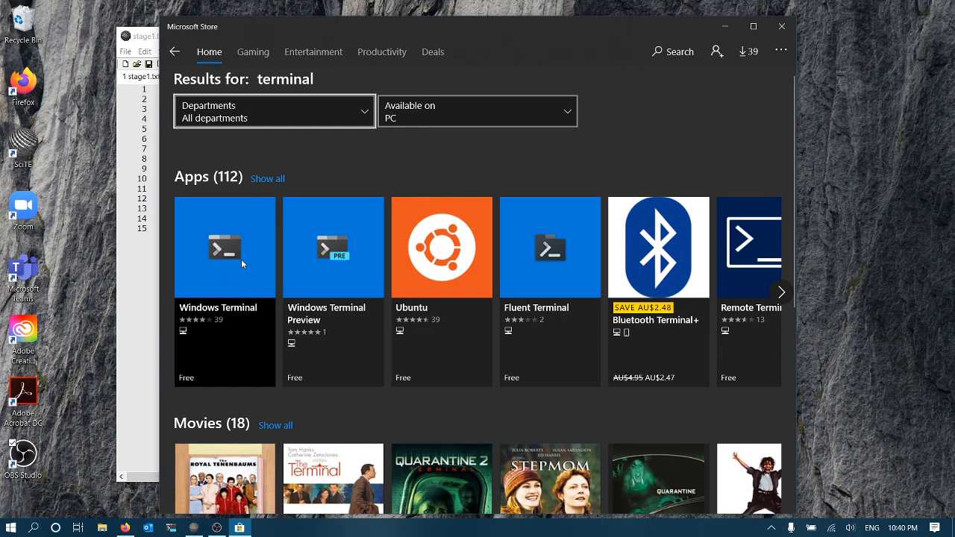
mouse_move(480, 252)
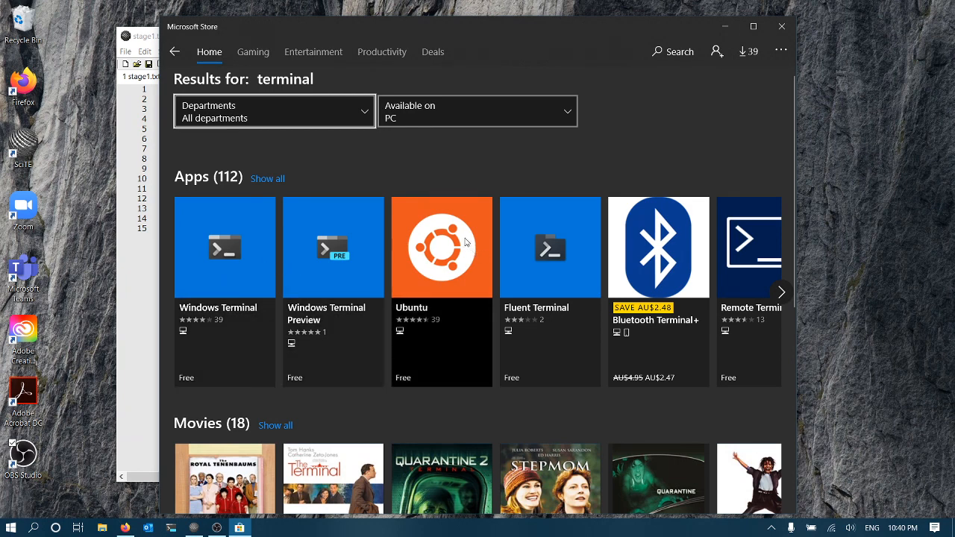
mouse_move(326, 273)
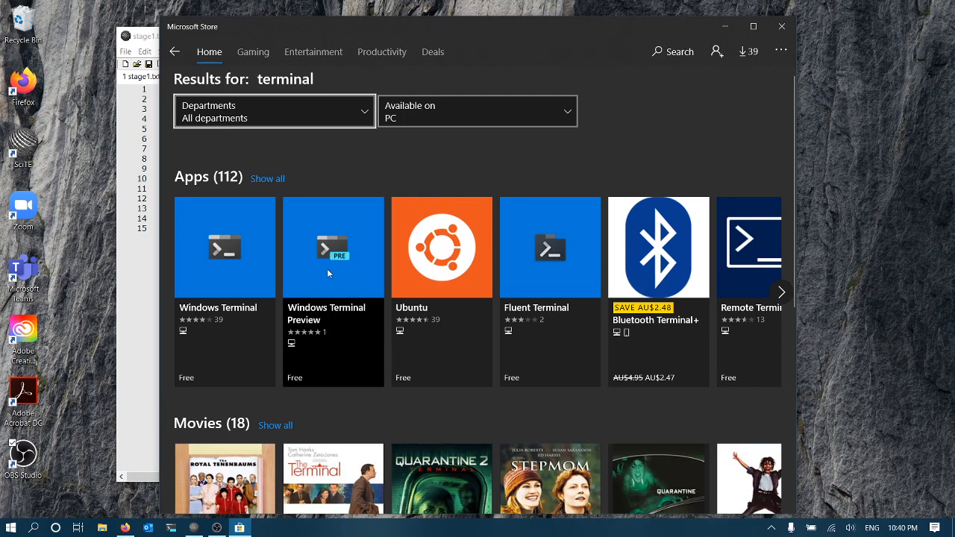
mouse_move(313, 274)
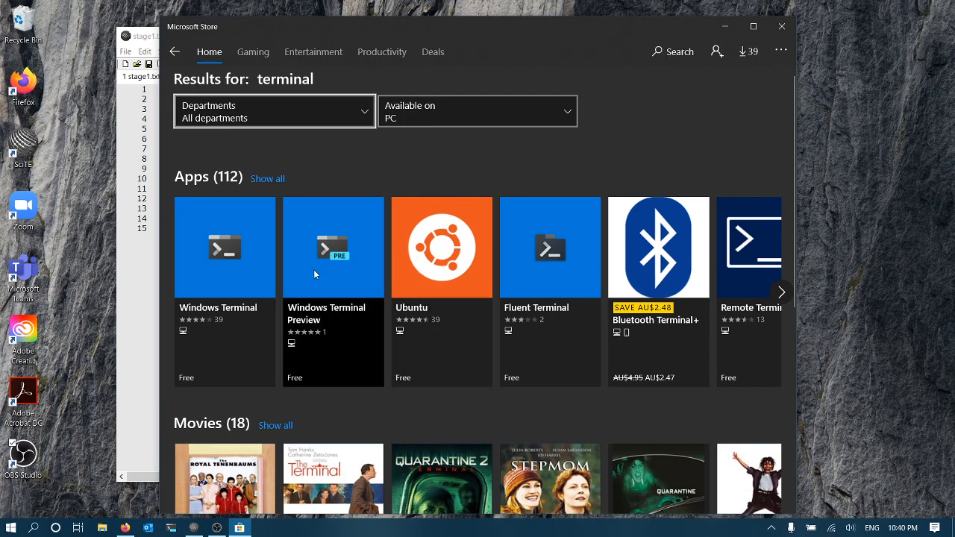
mouse_move(278, 279)
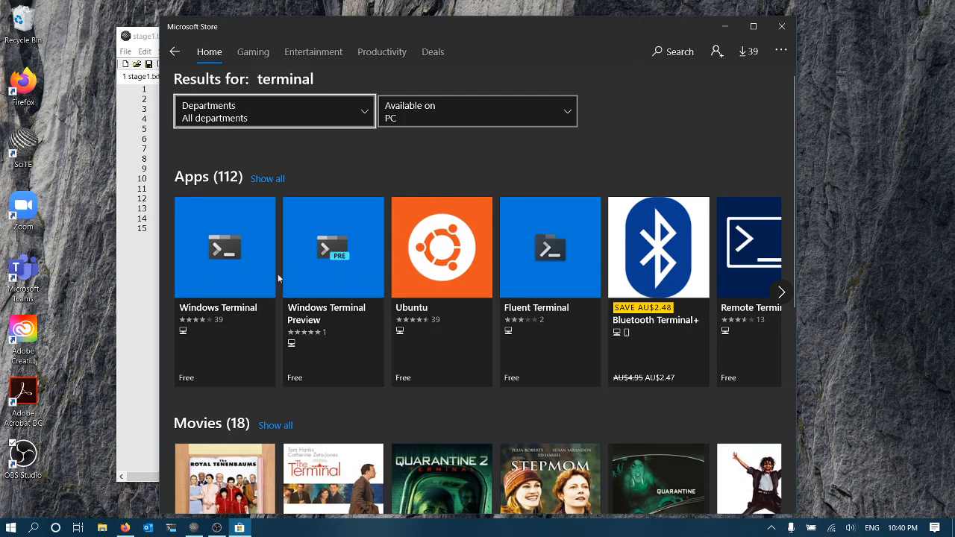
mouse_move(305, 281)
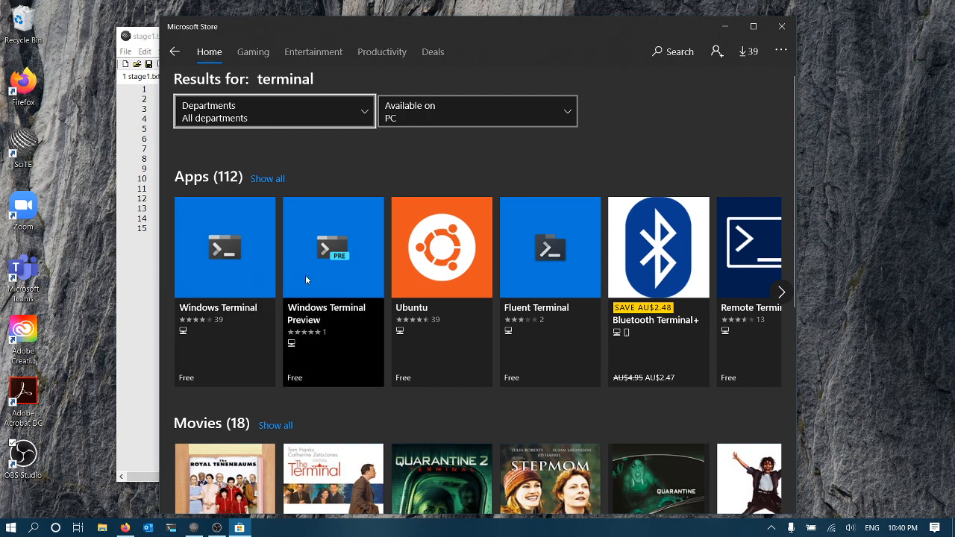
mouse_move(379, 226)
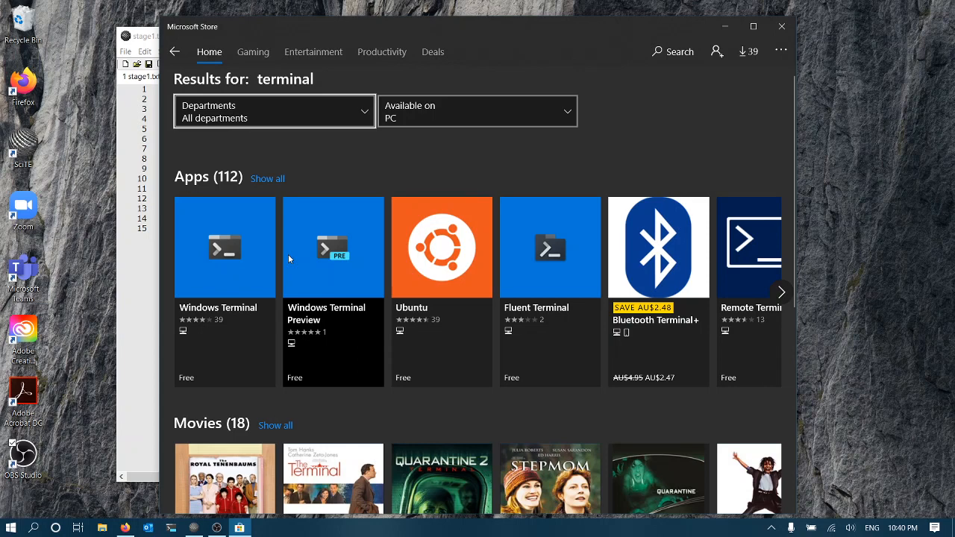
mouse_move(312, 269)
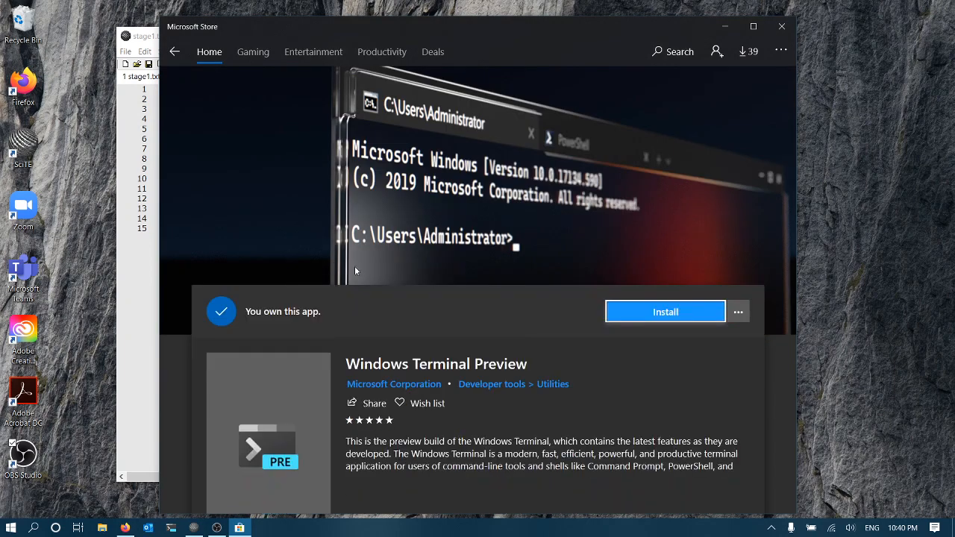
click(665, 311)
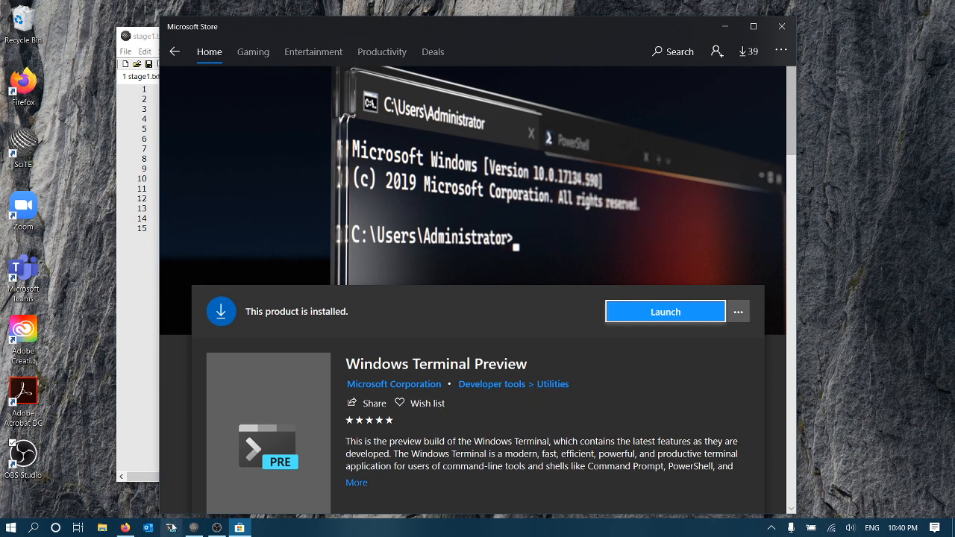
mouse_move(642, 320)
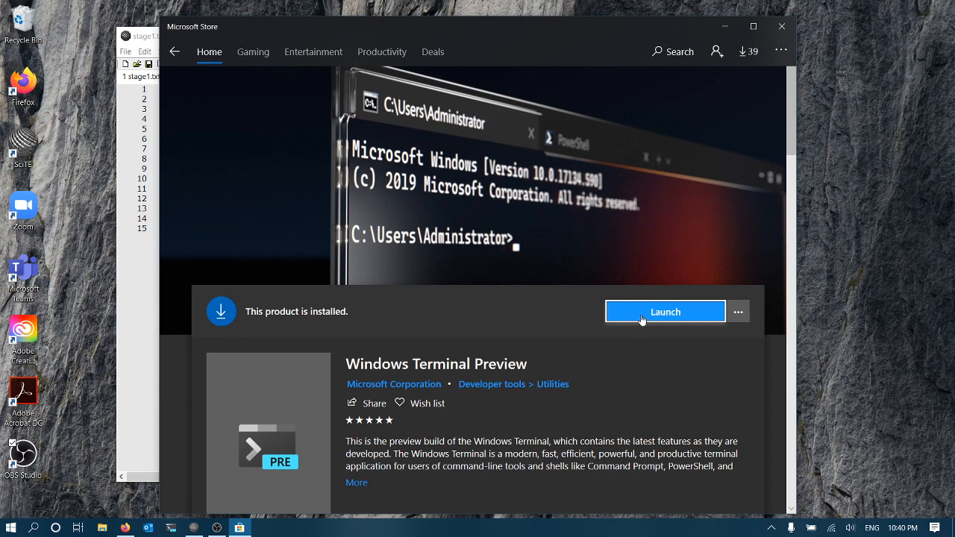
mouse_move(636, 120)
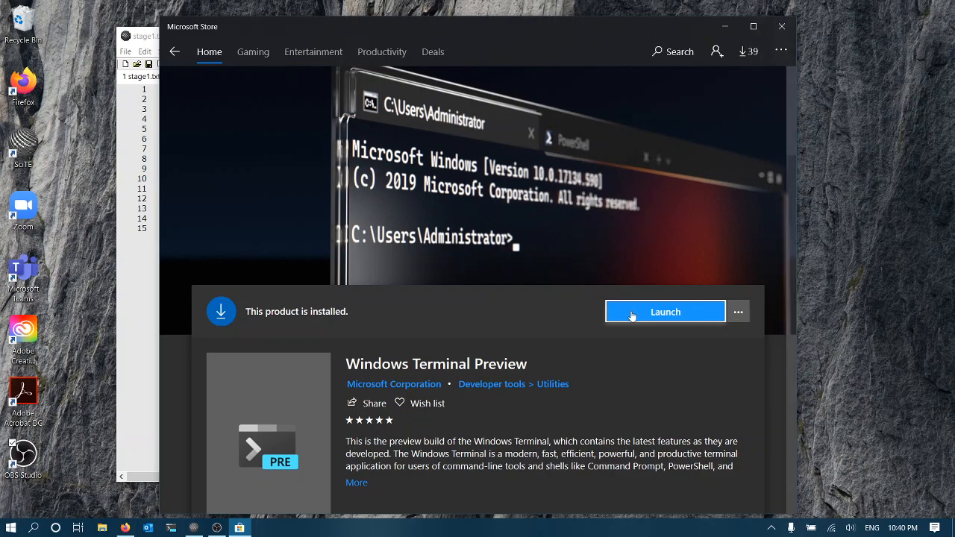
click(664, 312)
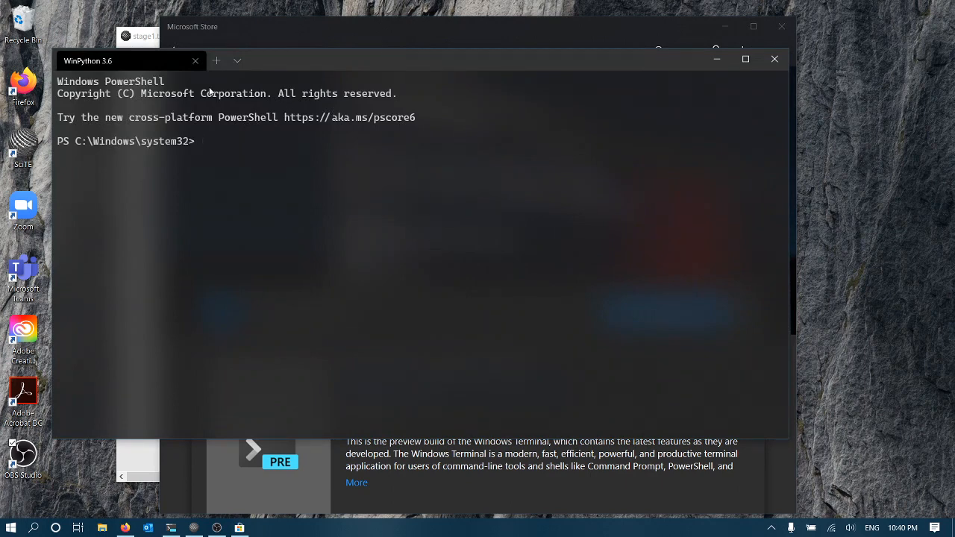
- Bring up settings.json from the terminal's dropdown menu and scroll through it in SciTE
click(237, 60)
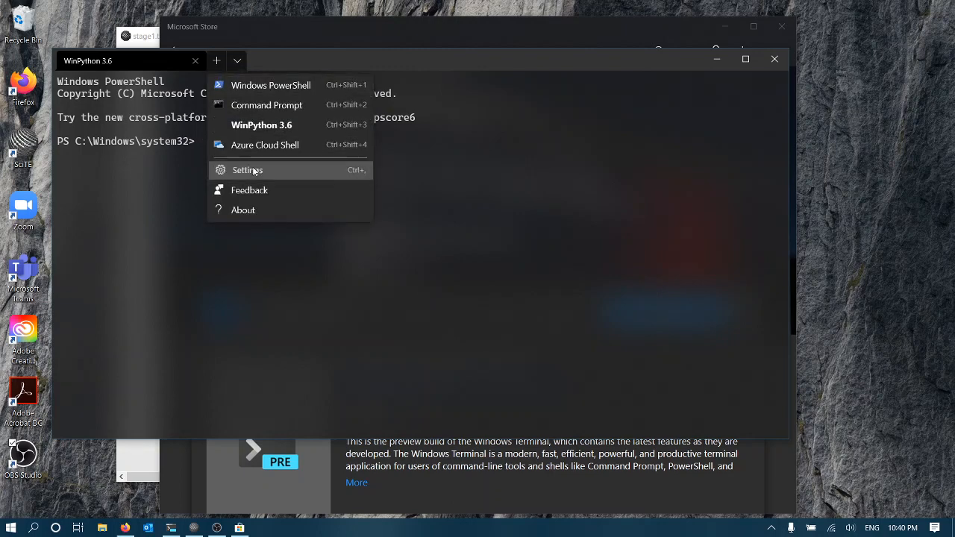
click(248, 170)
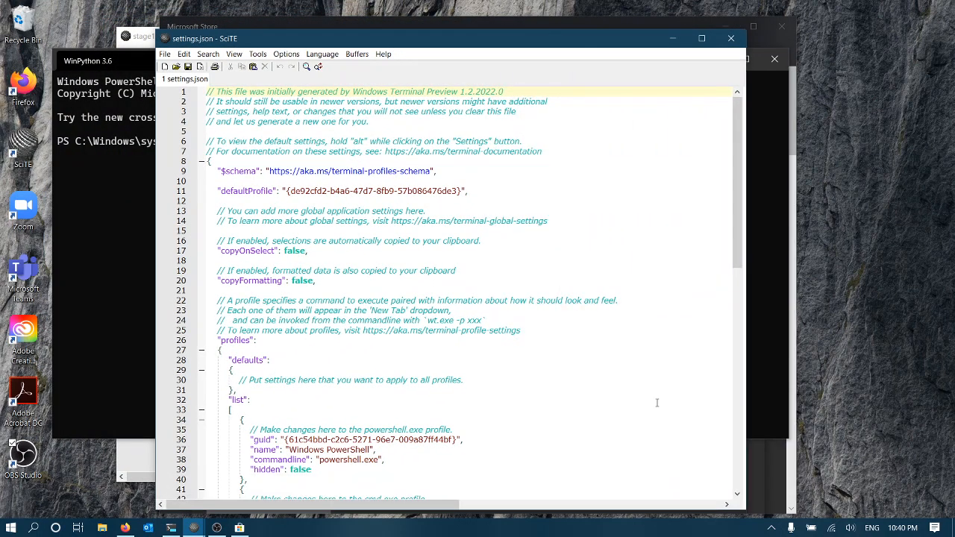
scroll(down, 3)
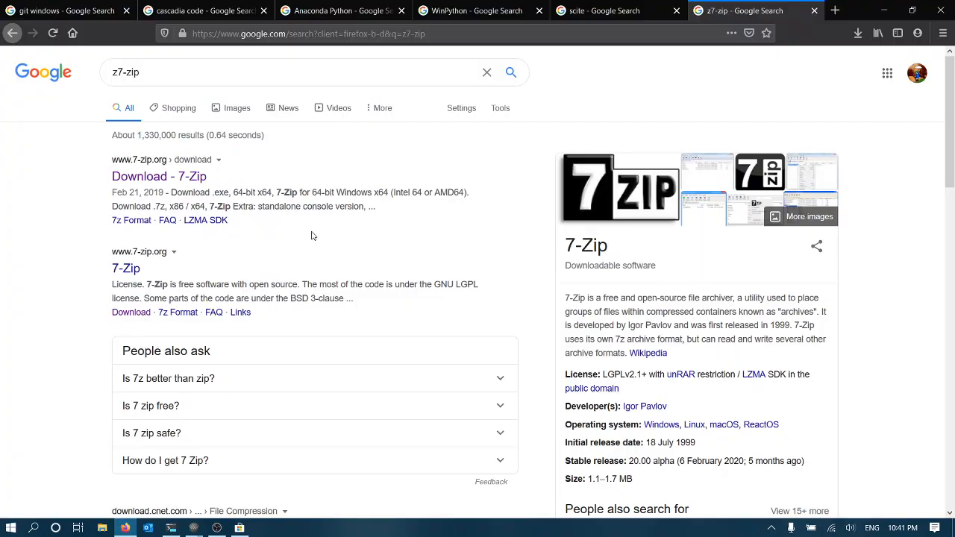
- From the scite search results, reach the Scintilla and SciTE download page
click(609, 10)
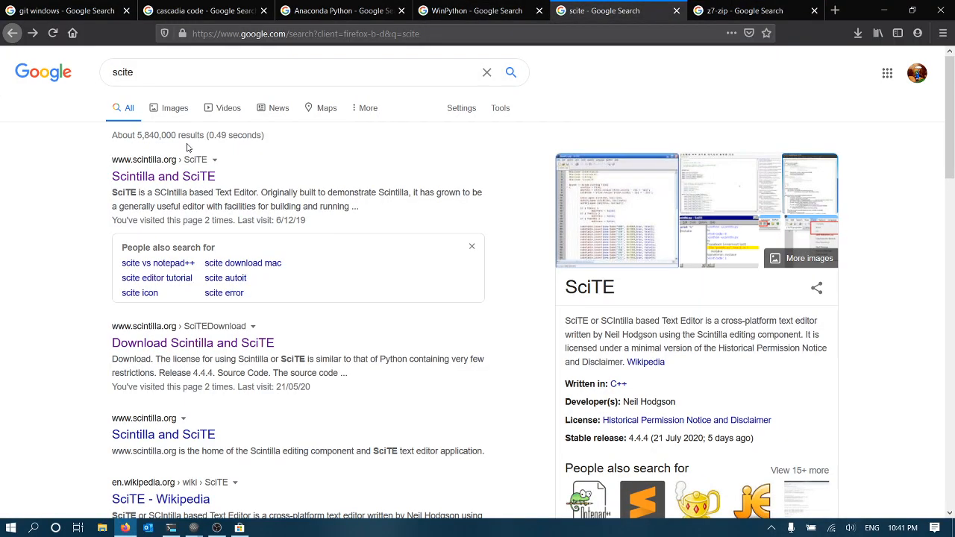
mouse_move(162, 176)
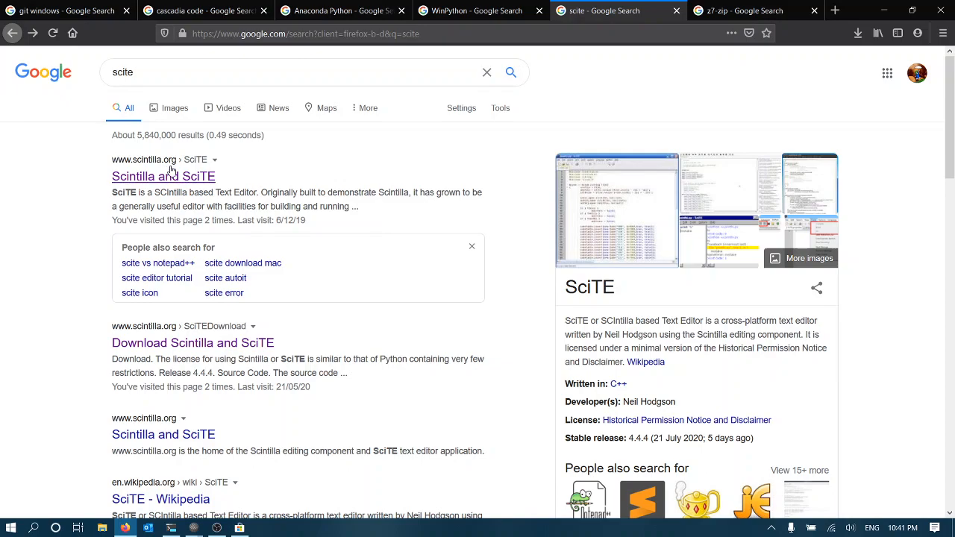
click(162, 176)
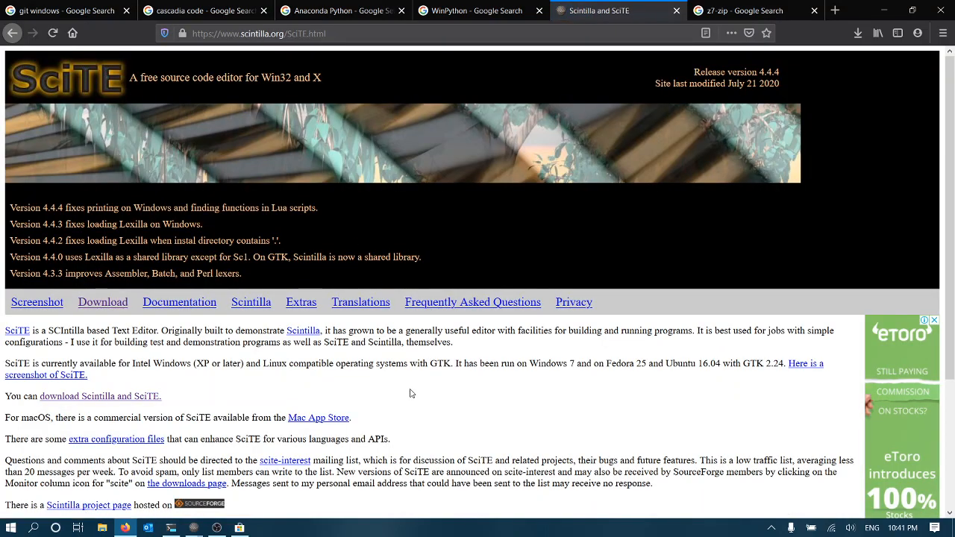
scroll(down, 3)
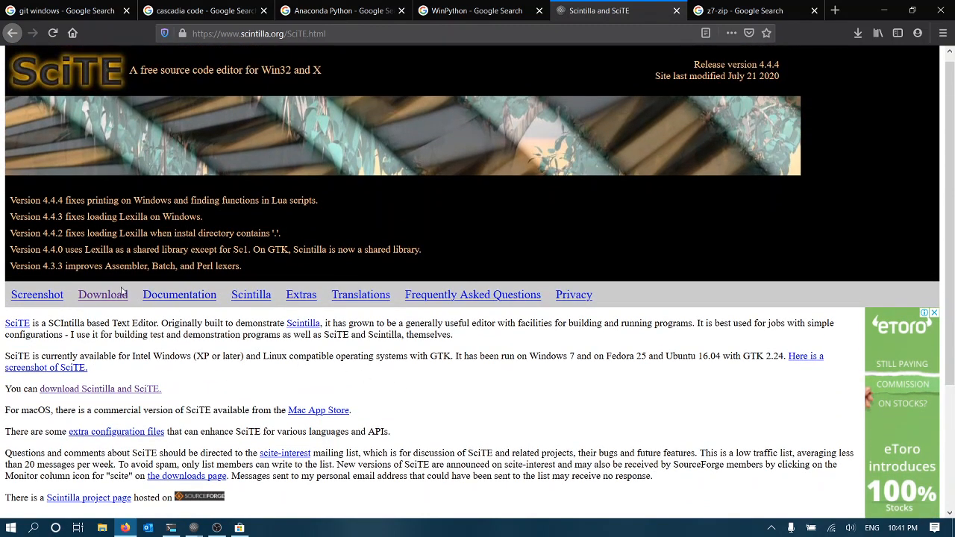
click(102, 294)
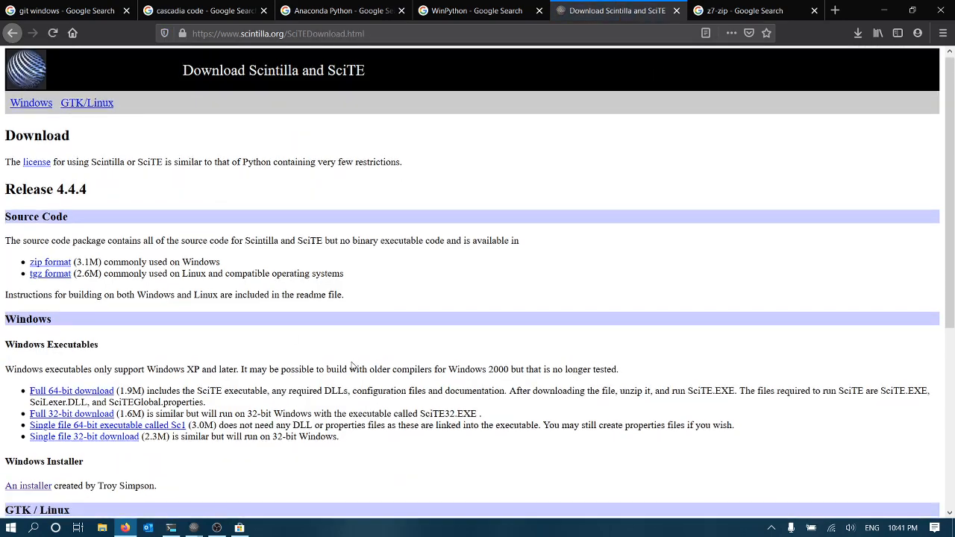
- Scroll through the list of Windows executable and installer downloads on scintilla.org
scroll(down, 3)
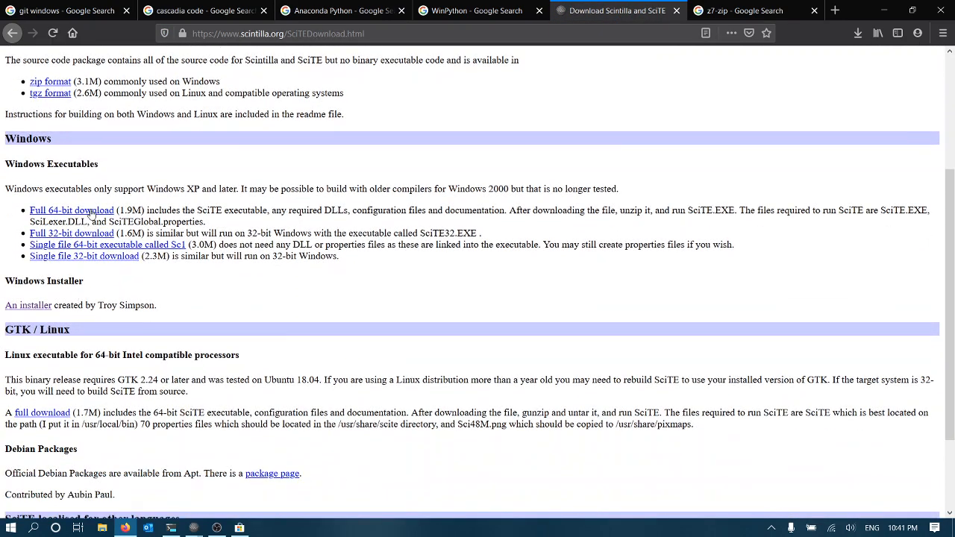
scroll(down, 3)
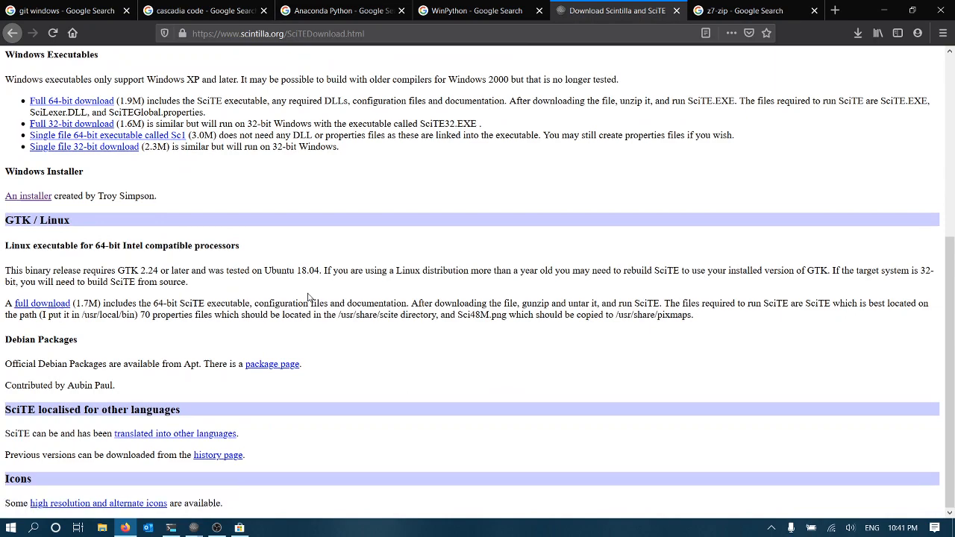
scroll(up, 3)
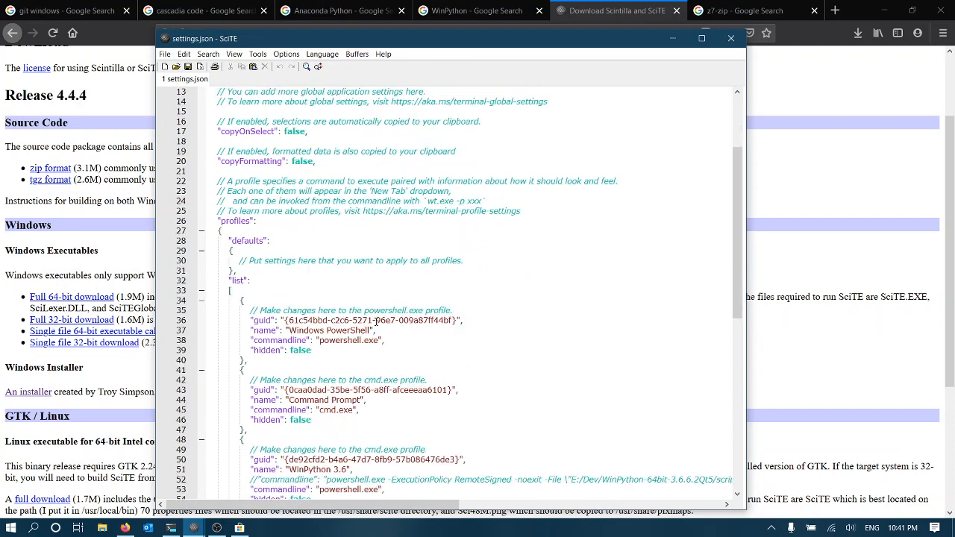
scroll(down, 3)
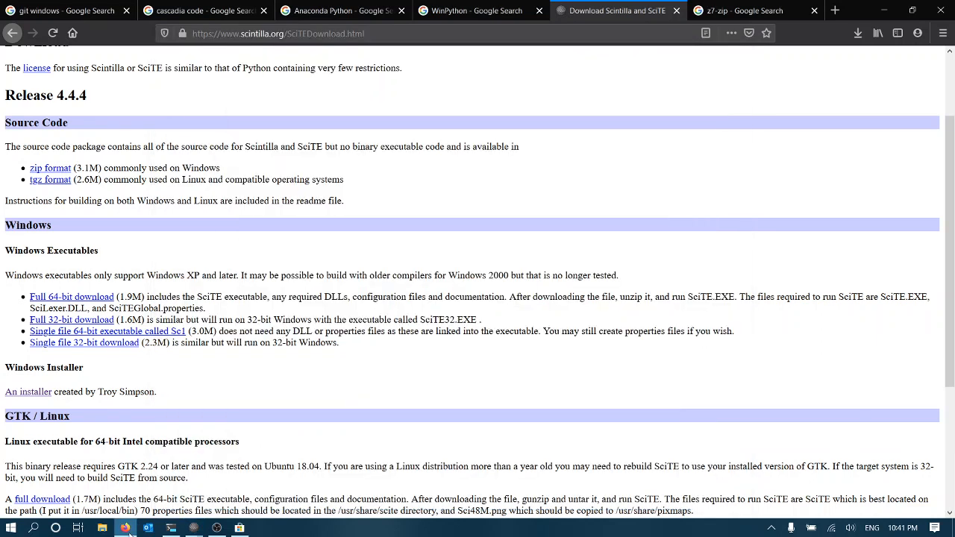
- Search 'shakes7' in a new tab and browse the gists listing result
click(834, 8)
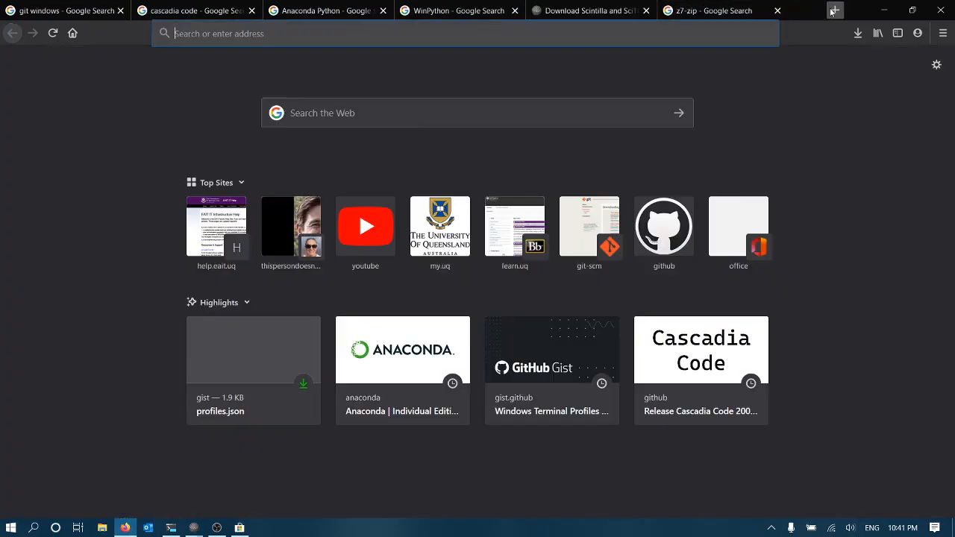
text(shakes76+gist)
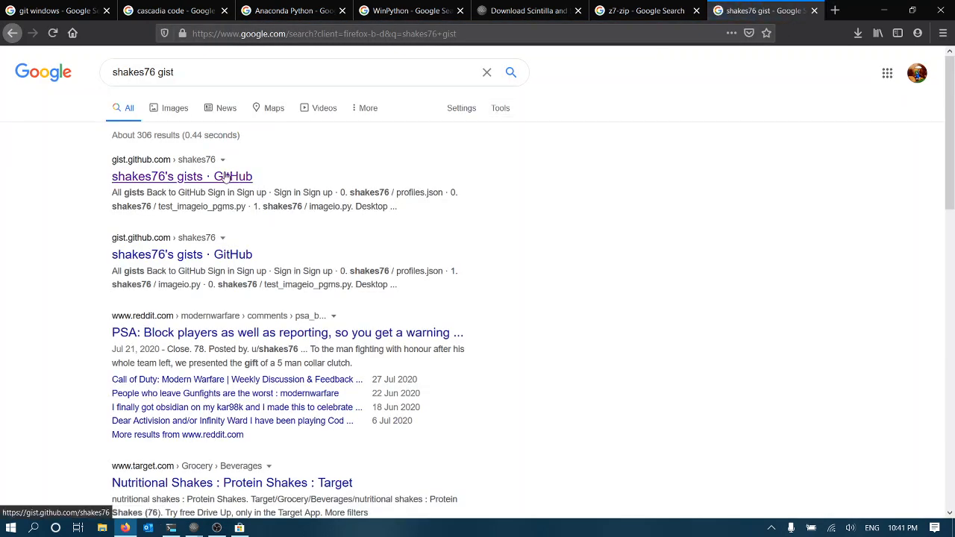
click(182, 176)
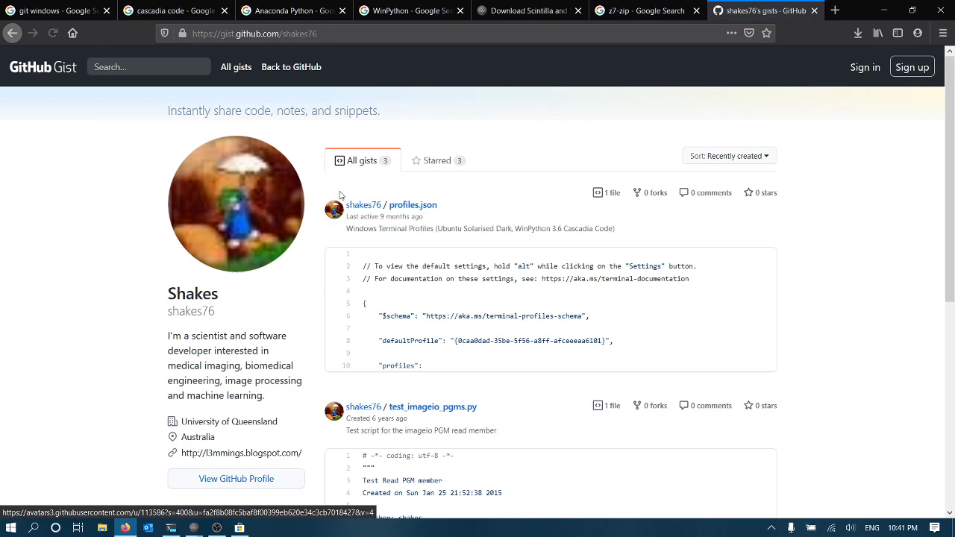
mouse_move(490, 312)
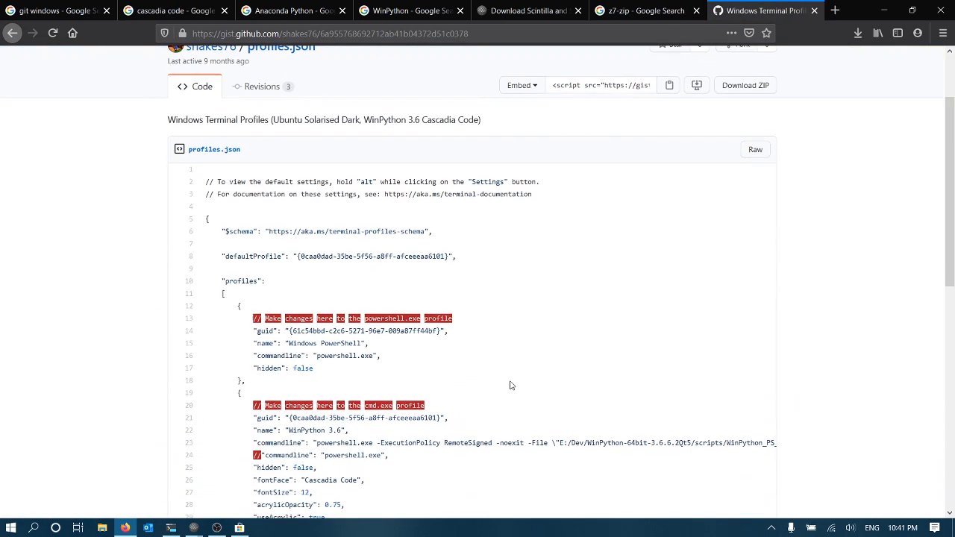
scroll(down, 3)
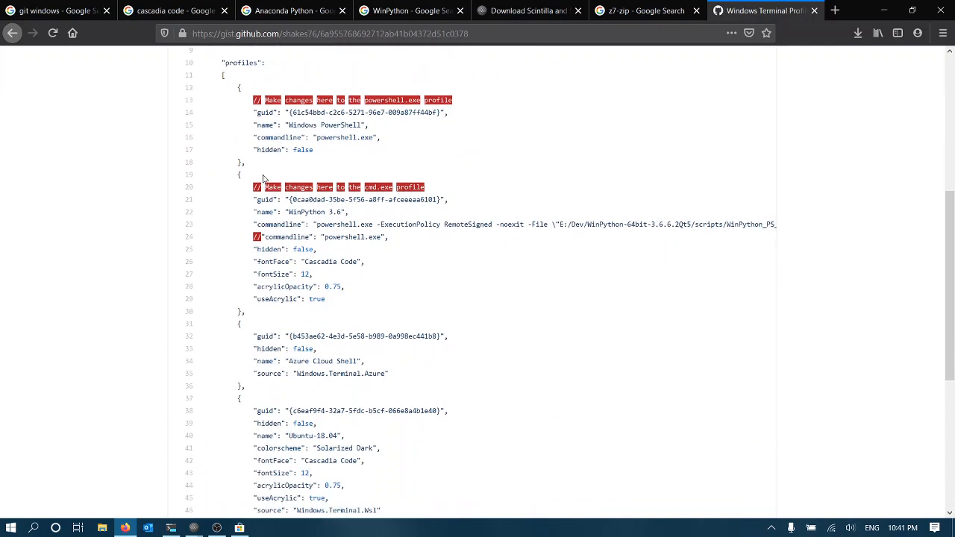
mouse_move(321, 325)
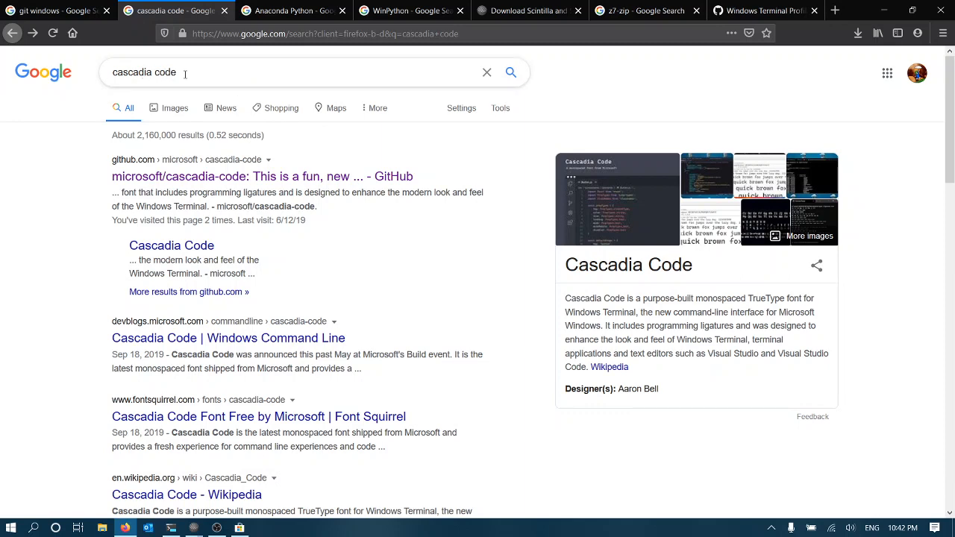
- Reach the Cascadia Code 2007.01 release page of microsoft/cascadia-code from the search results
click(236, 176)
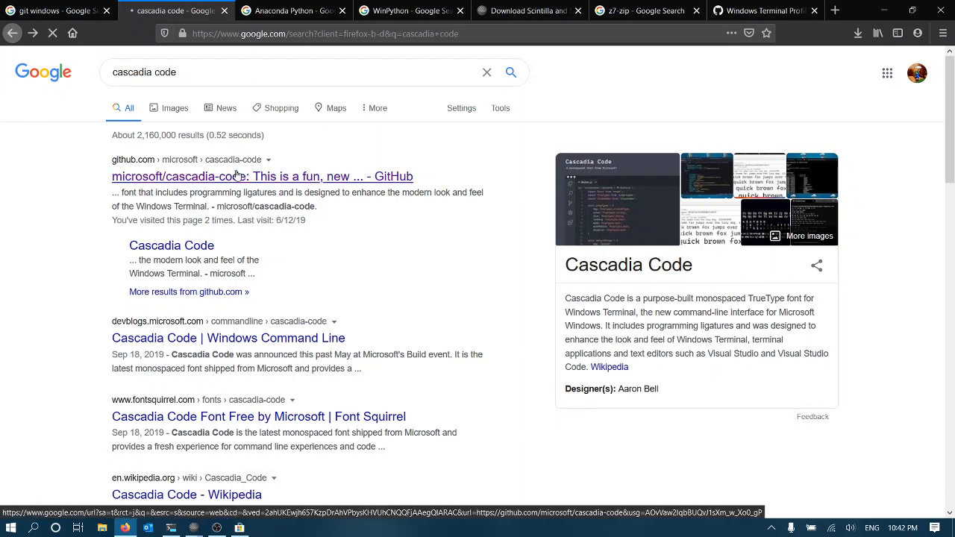
click(261, 176)
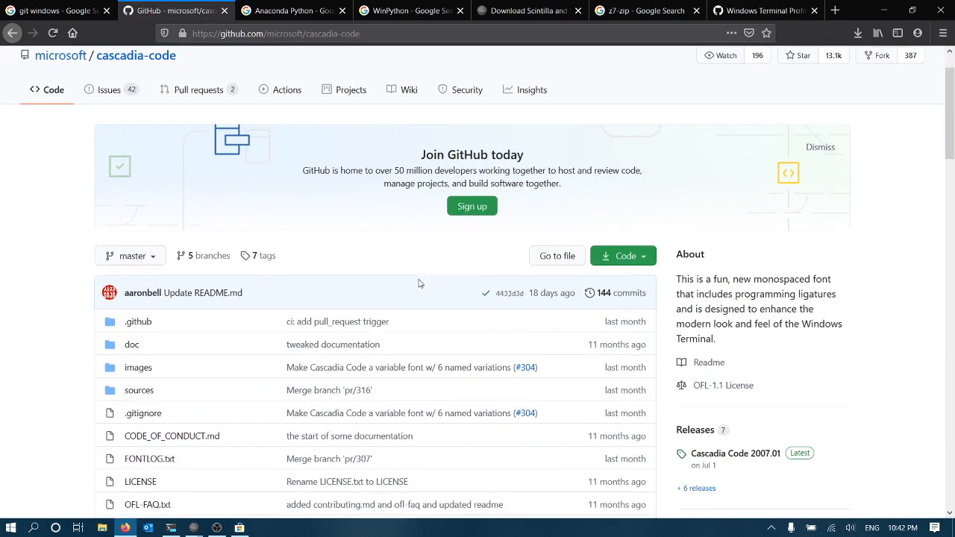
scroll(down, 3)
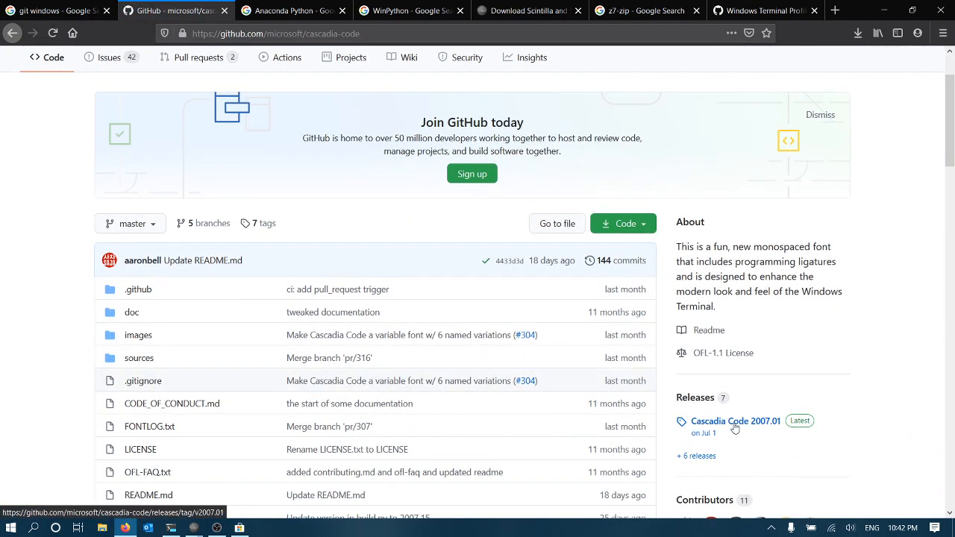
click(734, 421)
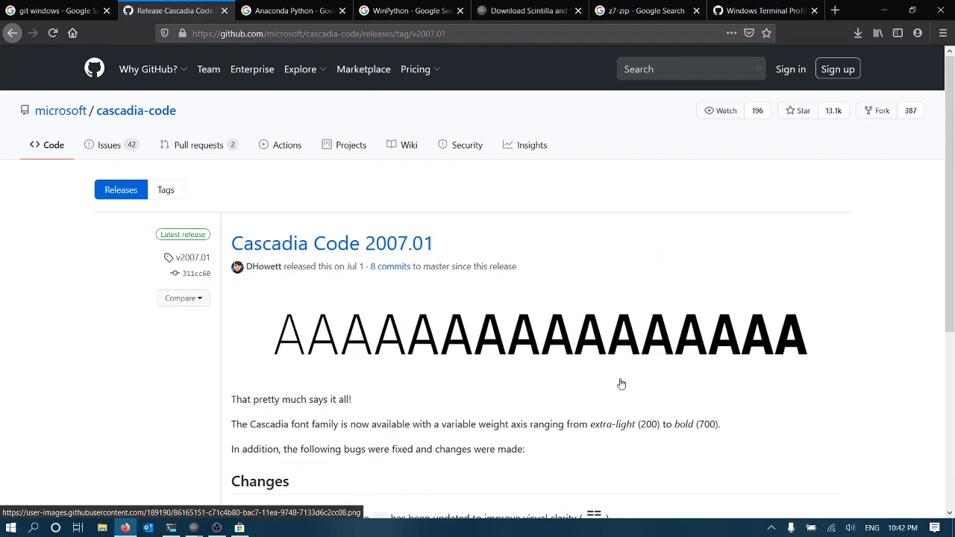
scroll(down, 3)
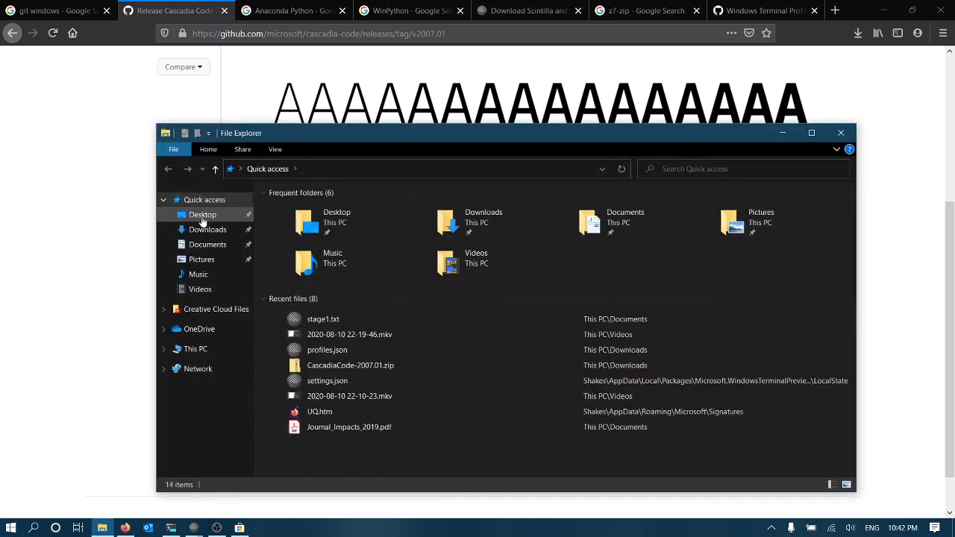
- Reach Downloads > CascadiaCode-2007.01 > otf with its 24 OpenType fonts, then close File Explorer
click(208, 230)
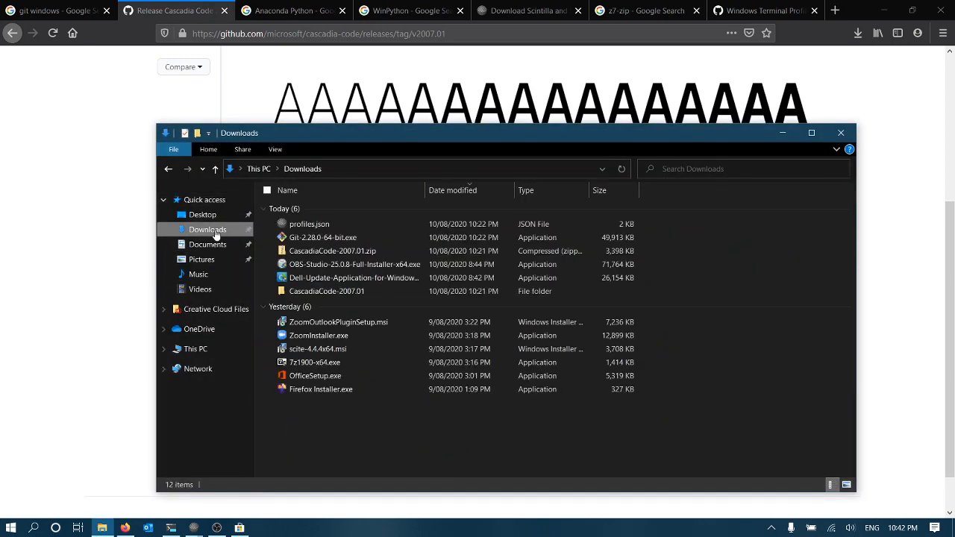
click(325, 291)
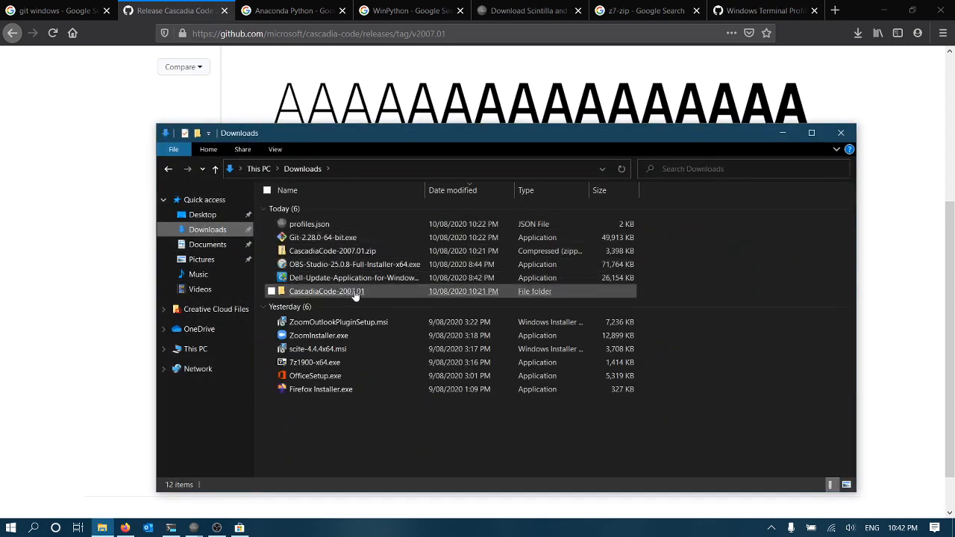
double_click(326, 291)
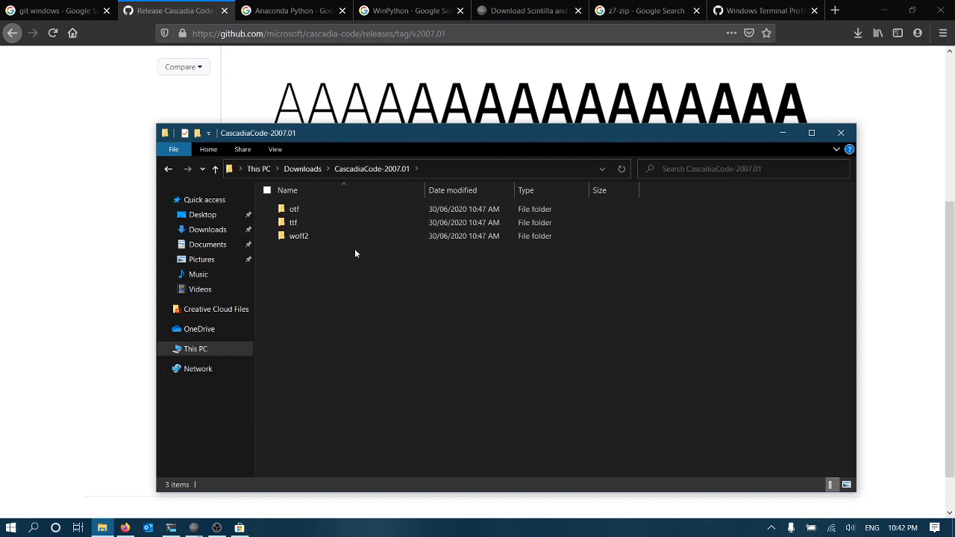
double_click(292, 209)
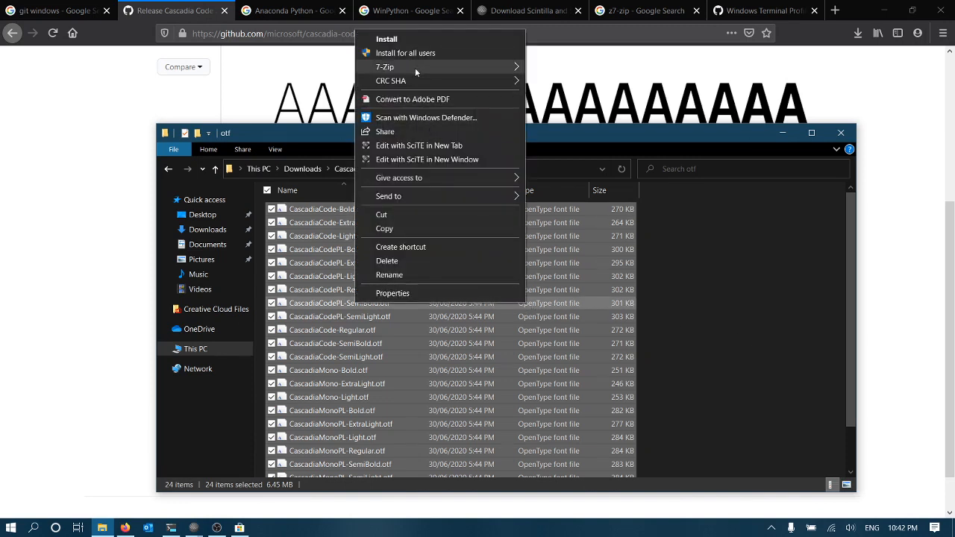
mouse_move(386, 39)
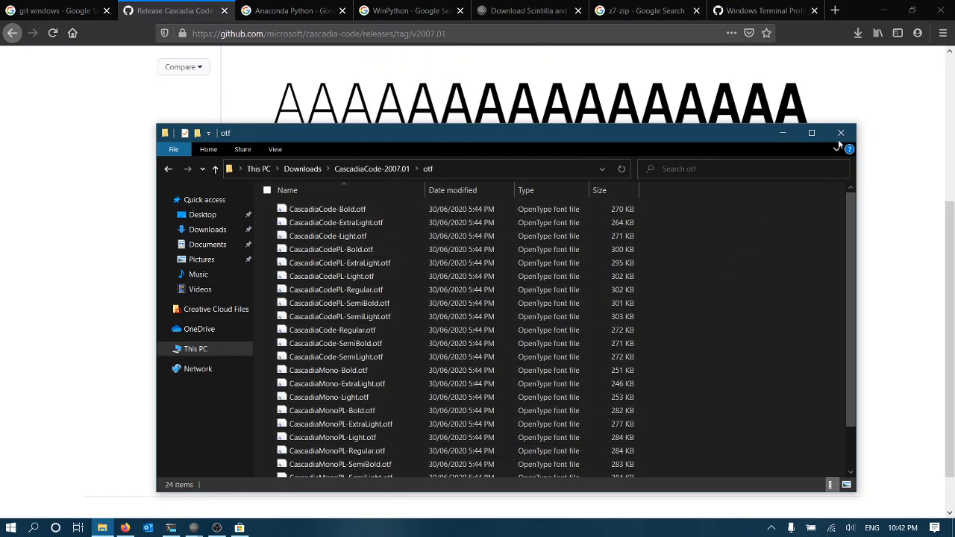
click(841, 132)
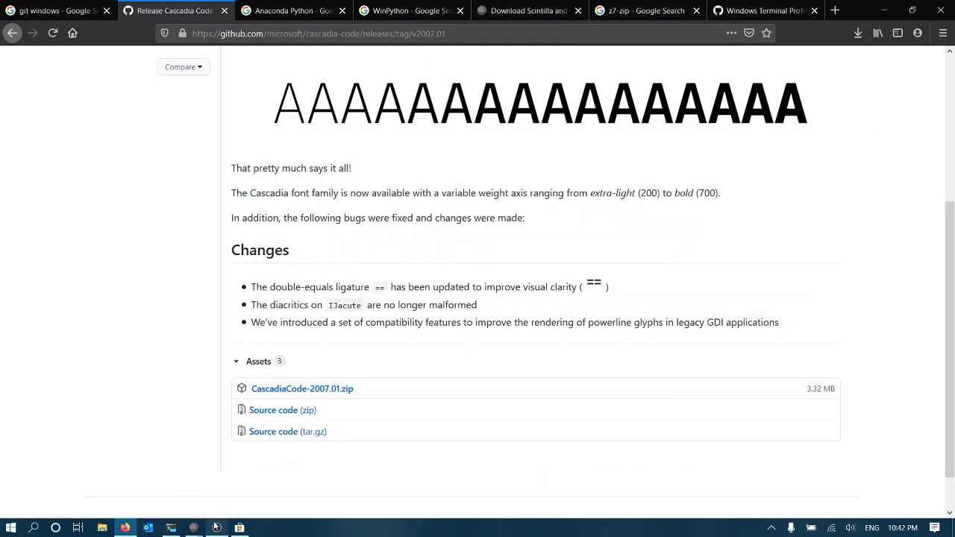
- Reopen settings.json in SciTE showing the WinPython 3.6 profile, then start a new browser tab
click(170, 528)
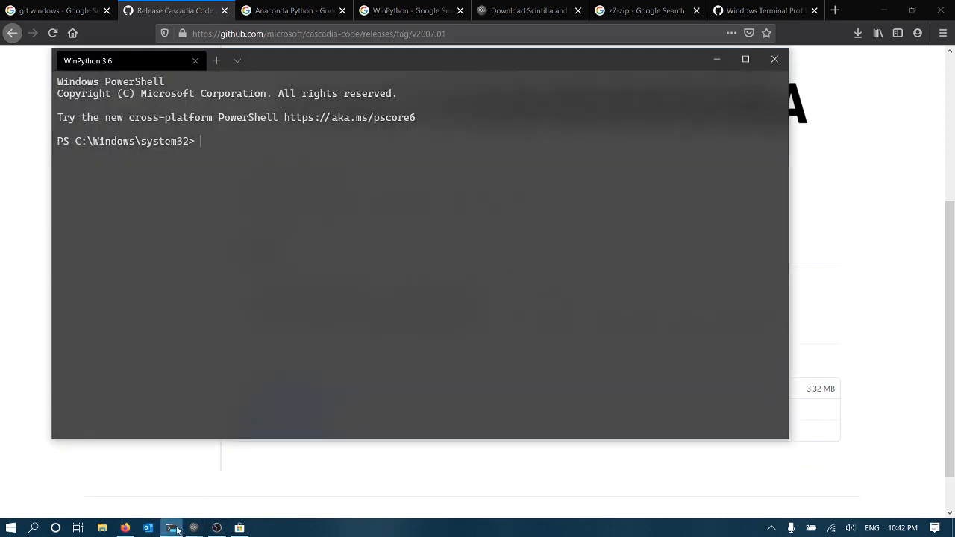
click(194, 528)
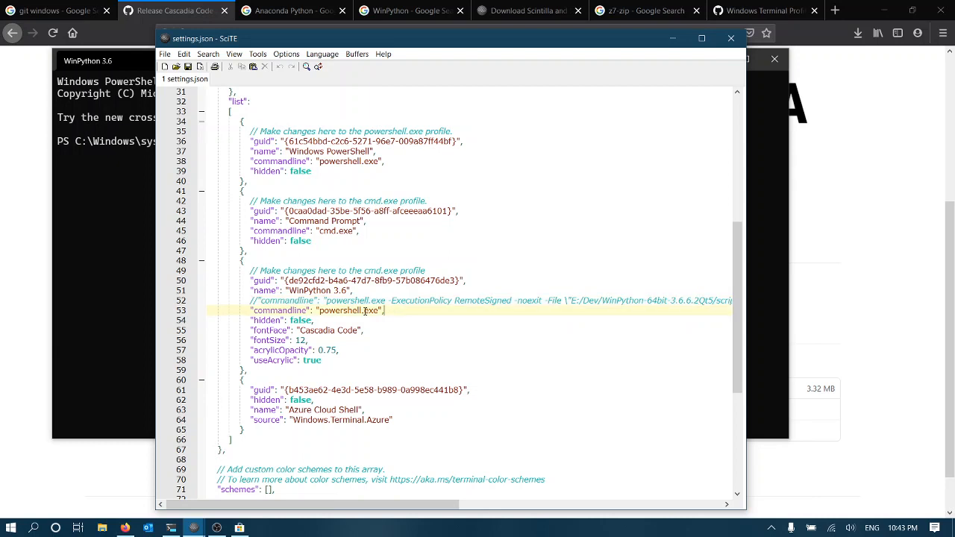
mouse_move(277, 340)
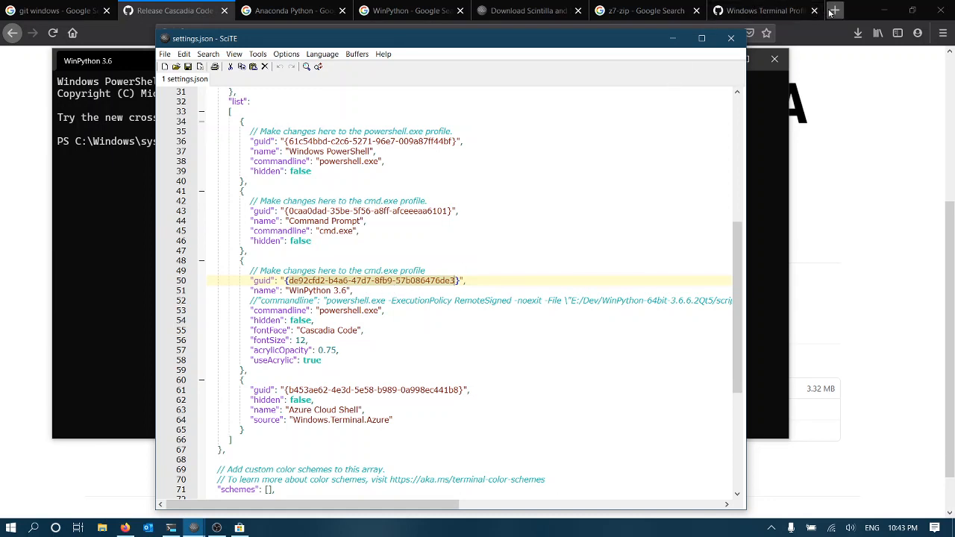
click(834, 9)
text(uuid generator)
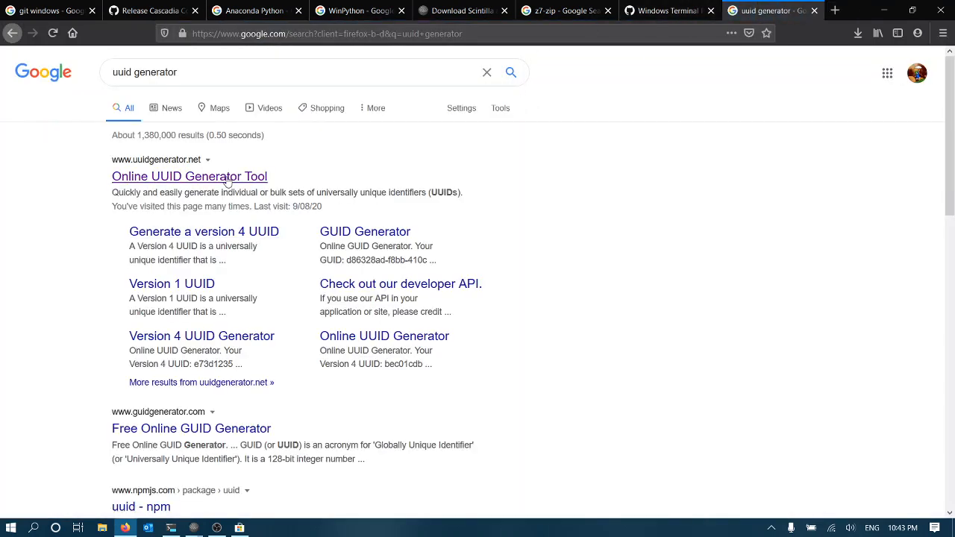
- Visit the Online UUID Generator Tool on uuidgenerator.net from the search results
click(188, 177)
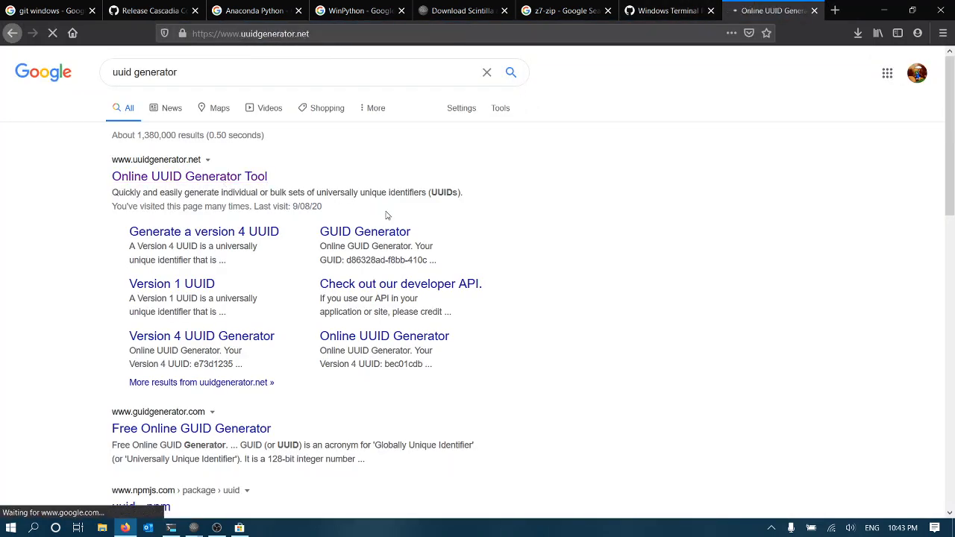
click(190, 176)
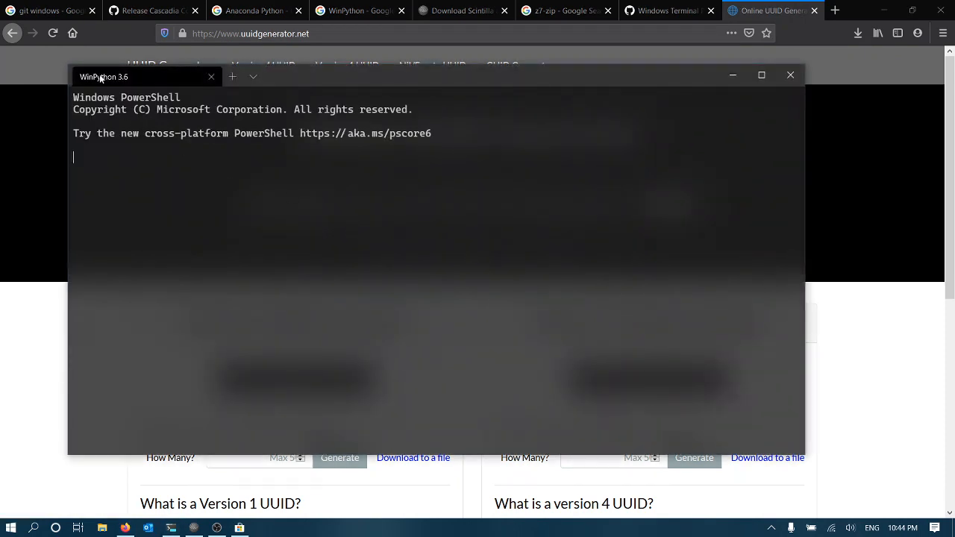
- Add Windows PowerShell and Command Prompt tabs beside WinPython 3.6 via the new-tab dropdown
click(233, 76)
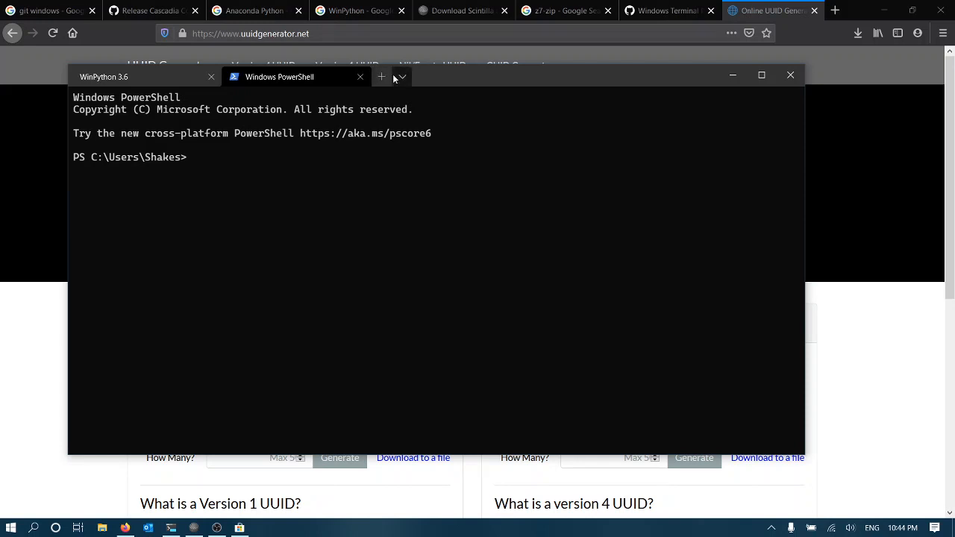
click(400, 76)
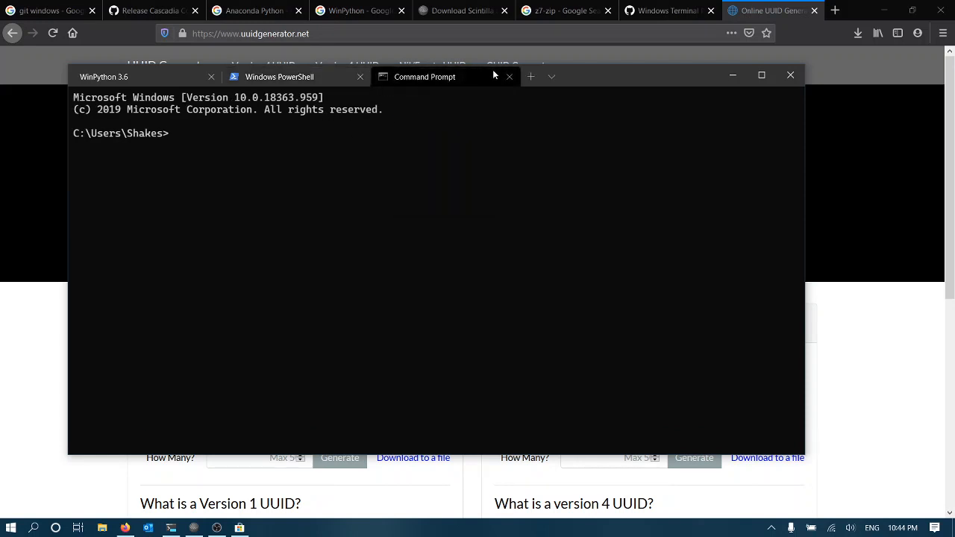
click(510, 76)
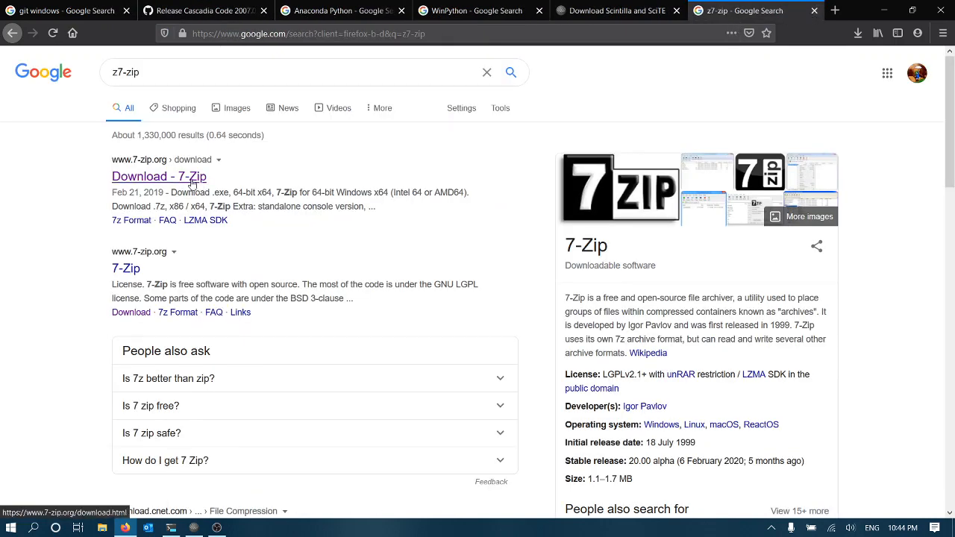
- Review the 7-Zip 19.00 download page, close it, and begin a 'notep' search in the address bar
click(158, 176)
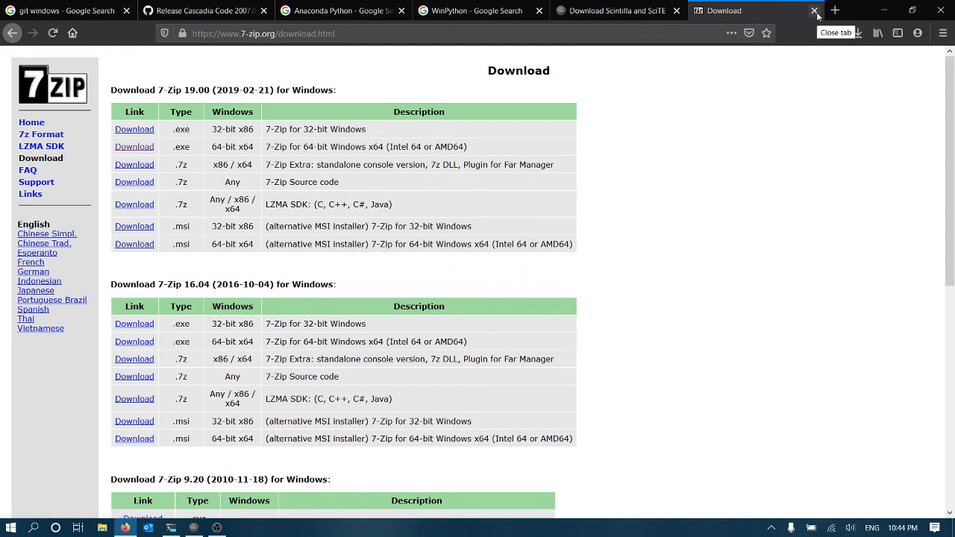
click(814, 10)
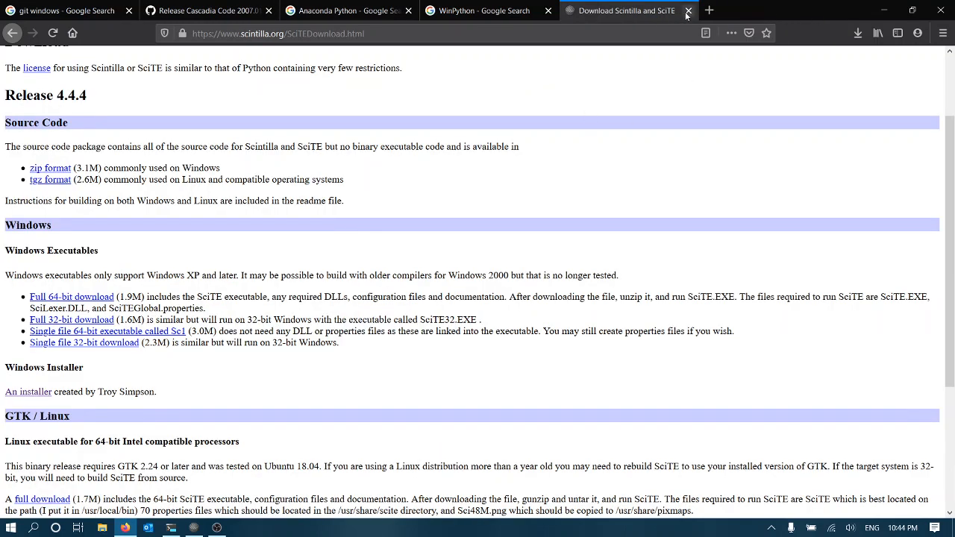
click(277, 33)
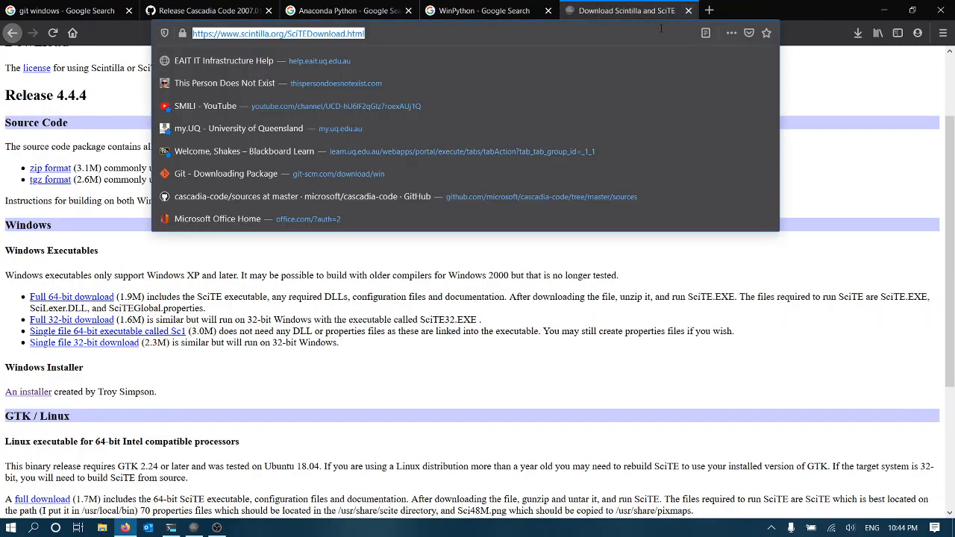
text(notepad%2B%2B)
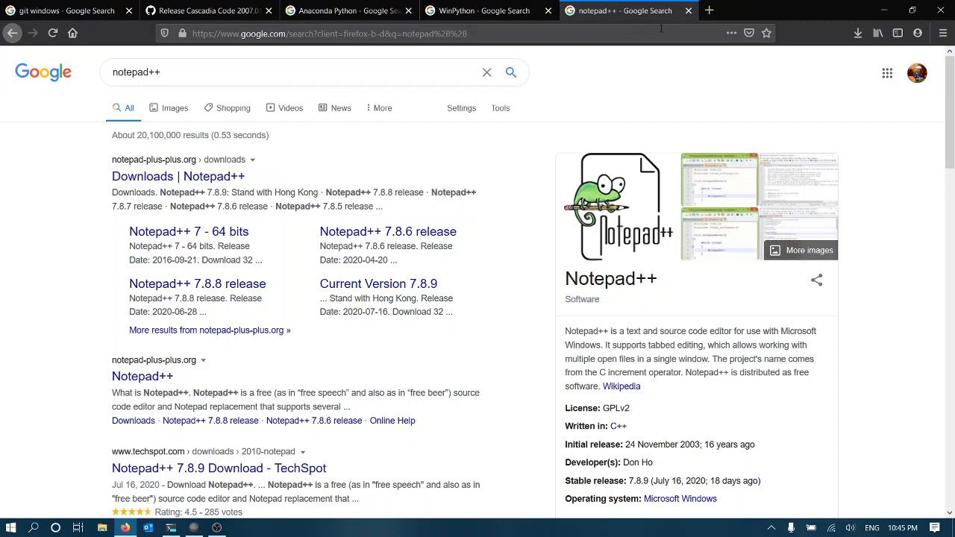
mouse_move(436, 131)
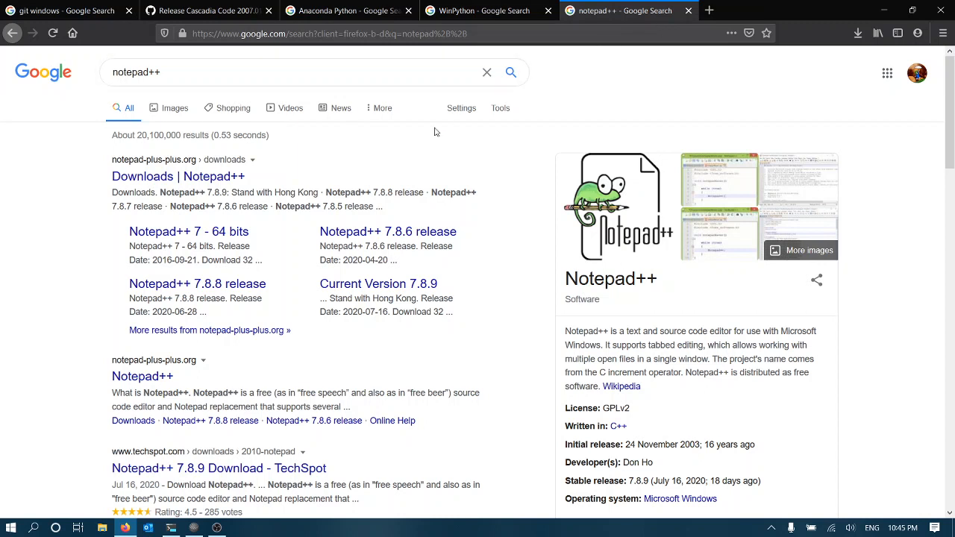
mouse_move(388, 170)
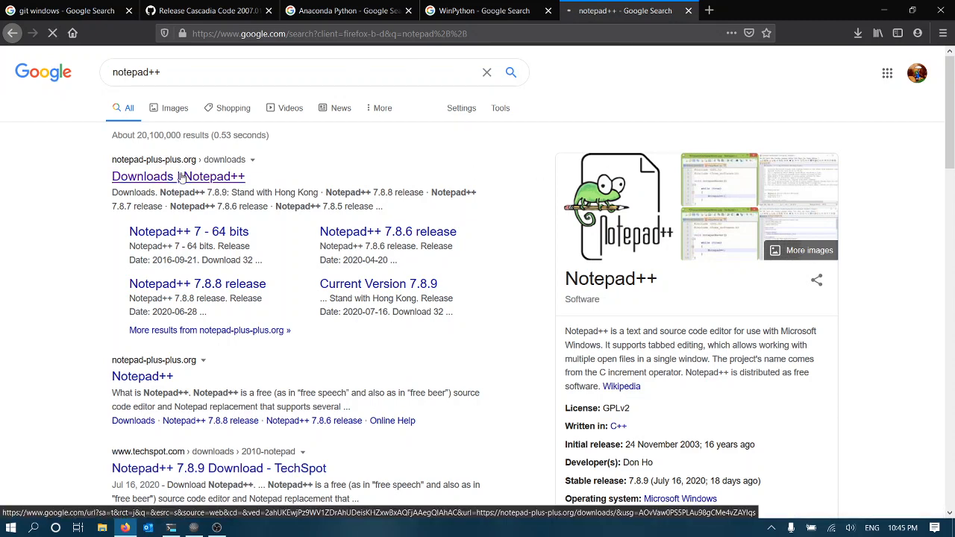
- Review the Notepad++ Downloads page (releases up to 7.8.9), then move to the Anaconda Python results
click(178, 176)
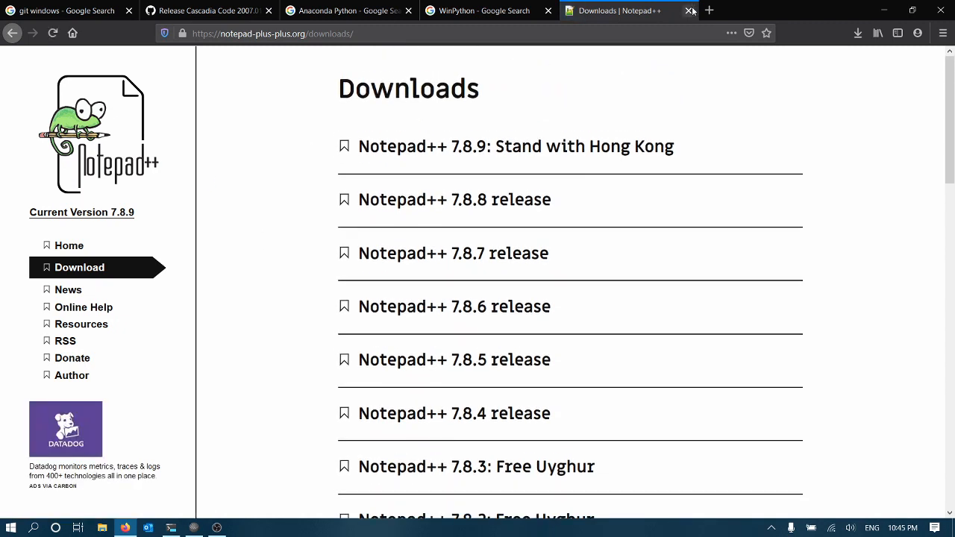
mouse_move(689, 11)
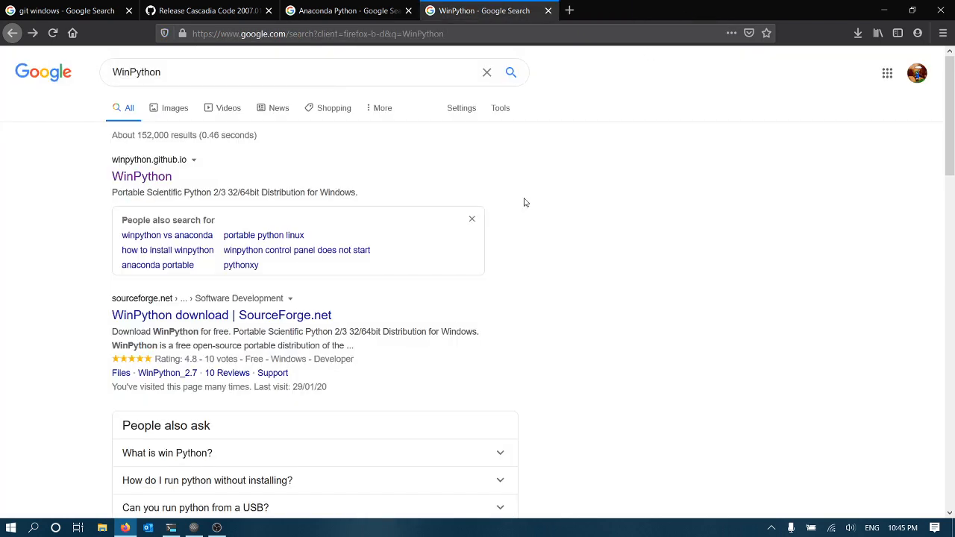
click(206, 11)
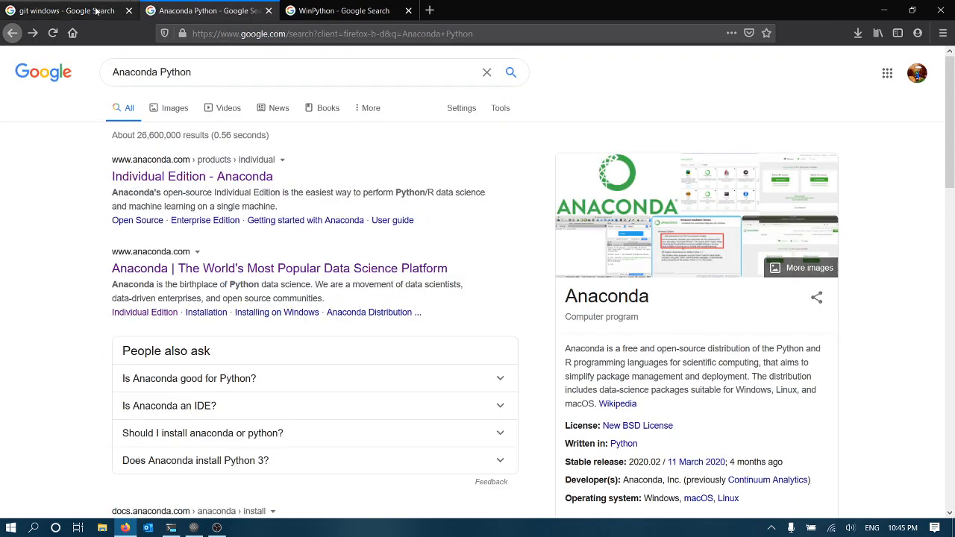
- Review the Git for Windows 2.28.0 download page from the search results, then close its tab
click(62, 11)
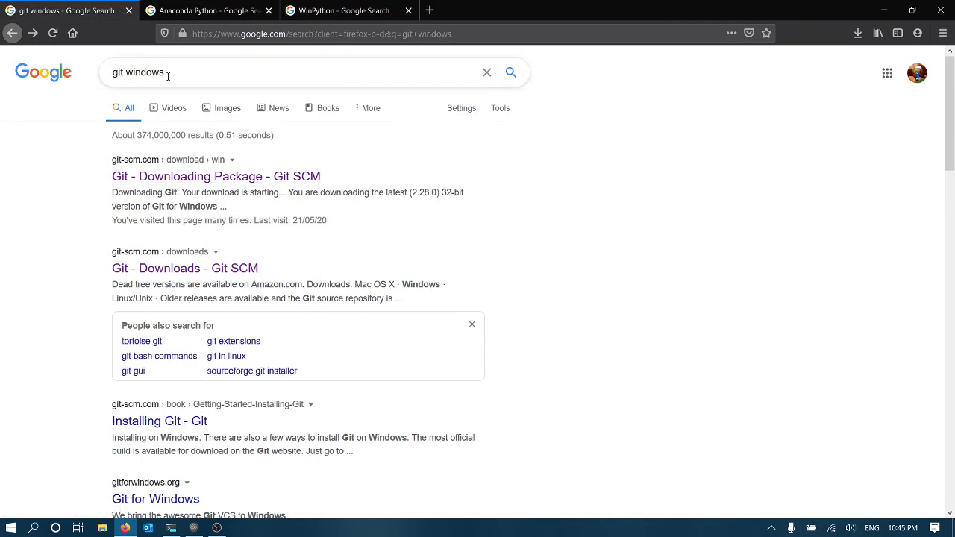
click(214, 176)
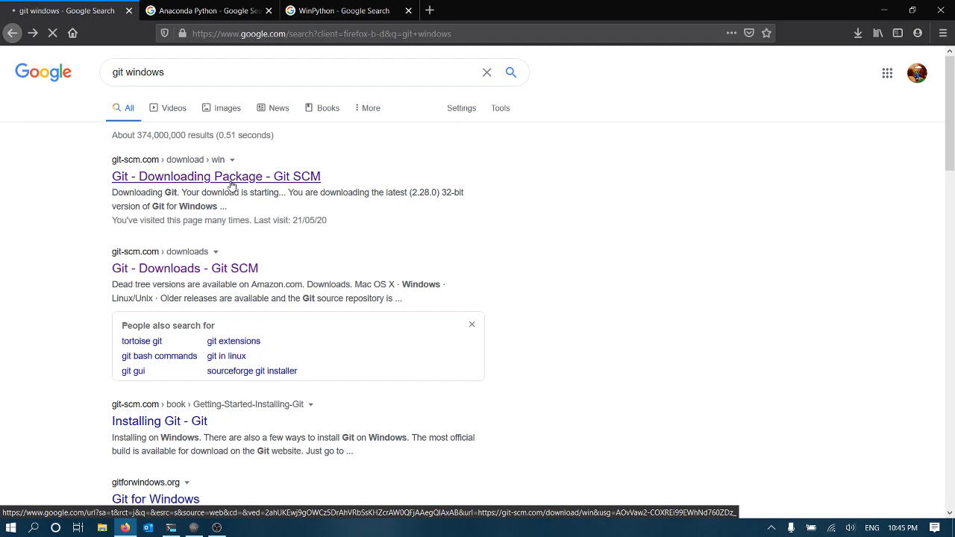
click(215, 176)
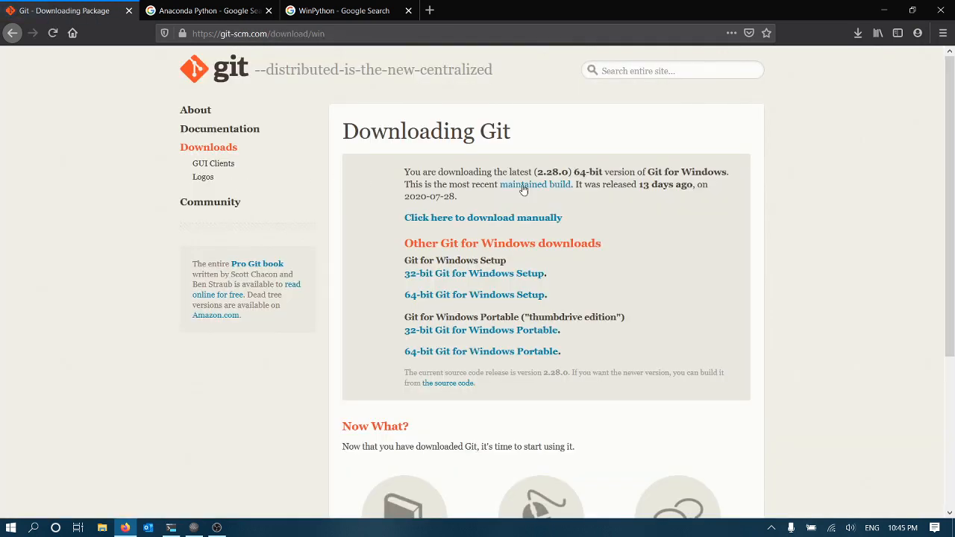
mouse_move(638, 149)
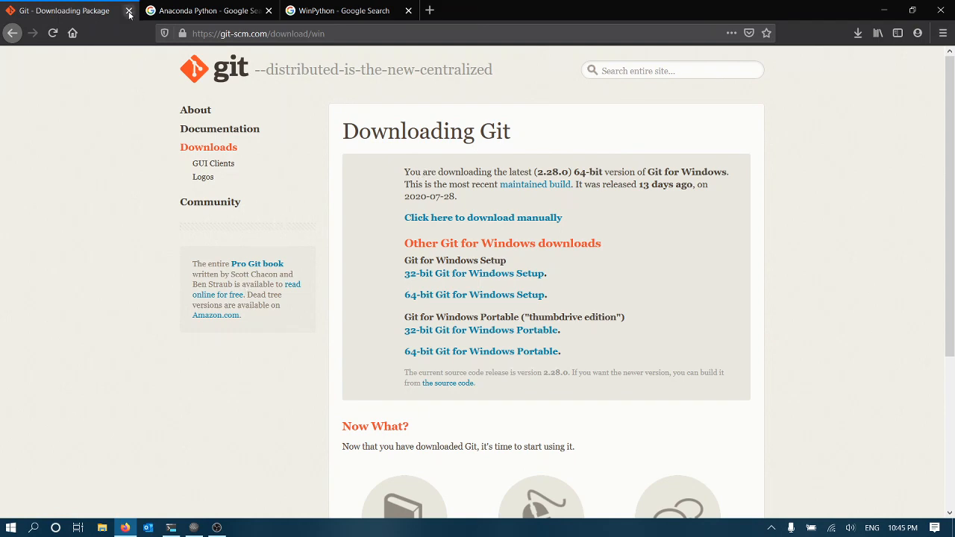
click(128, 11)
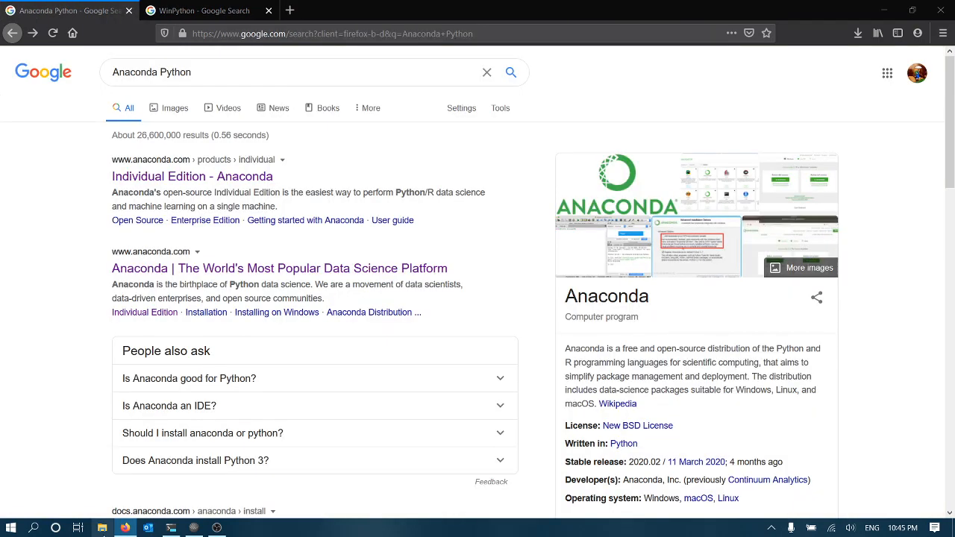
- Launch a Git Bash shell in the Documents folder and list its files with ls
click(102, 528)
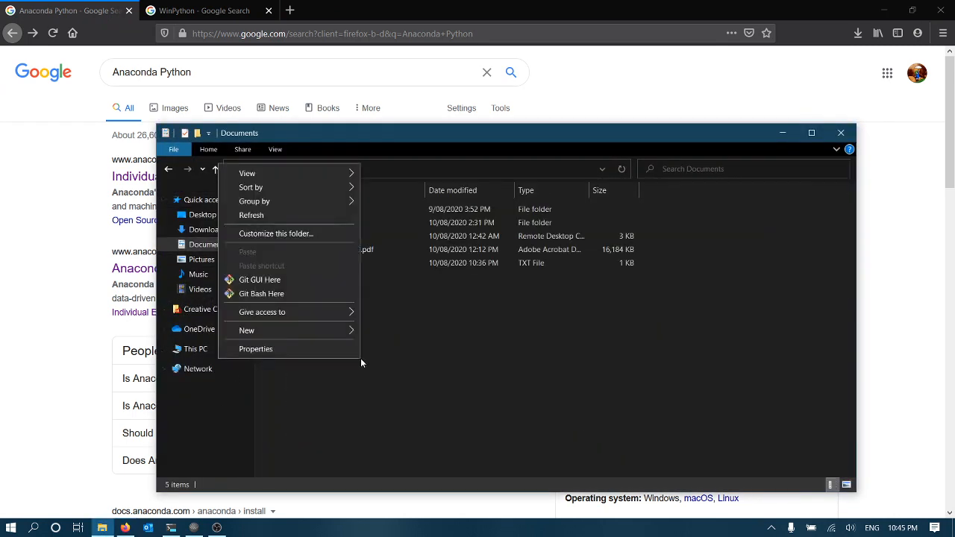
click(262, 292)
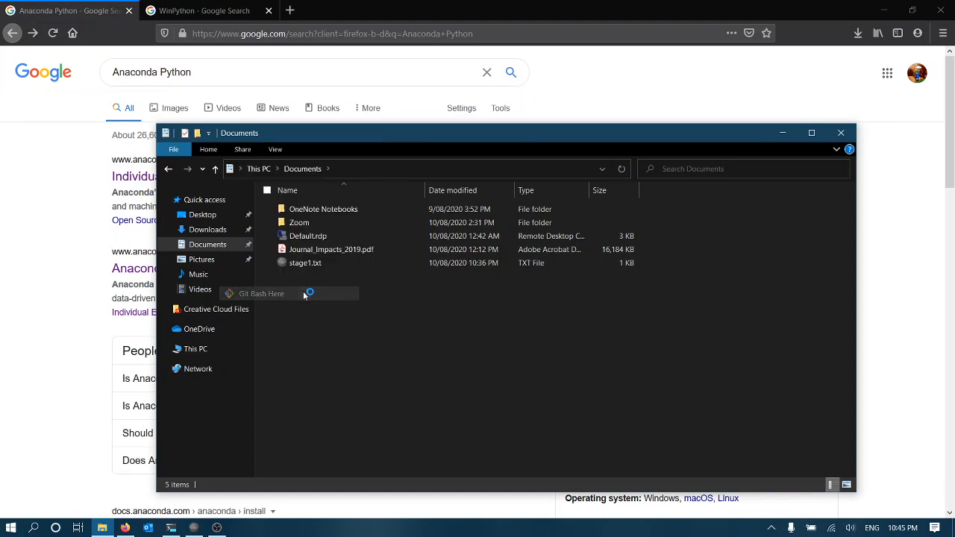
click(261, 292)
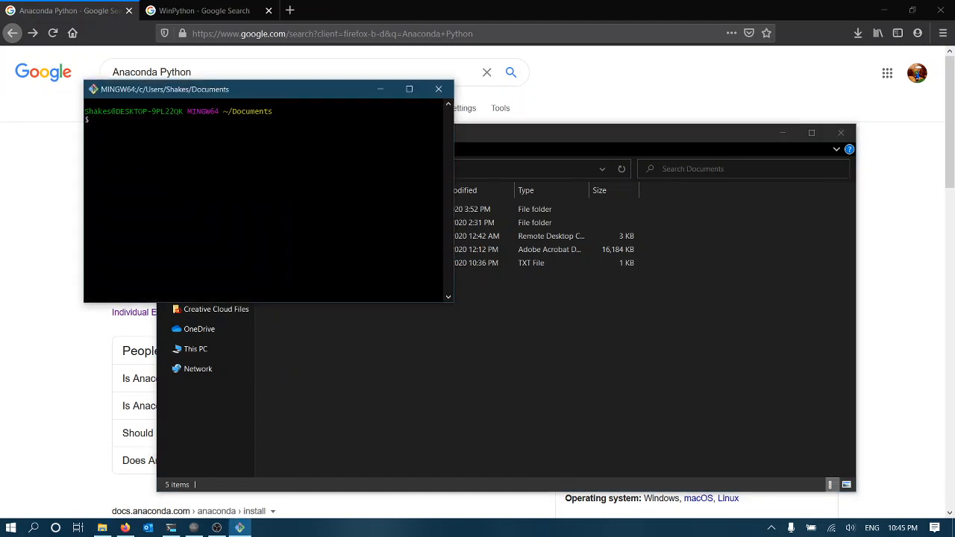
text(ls)
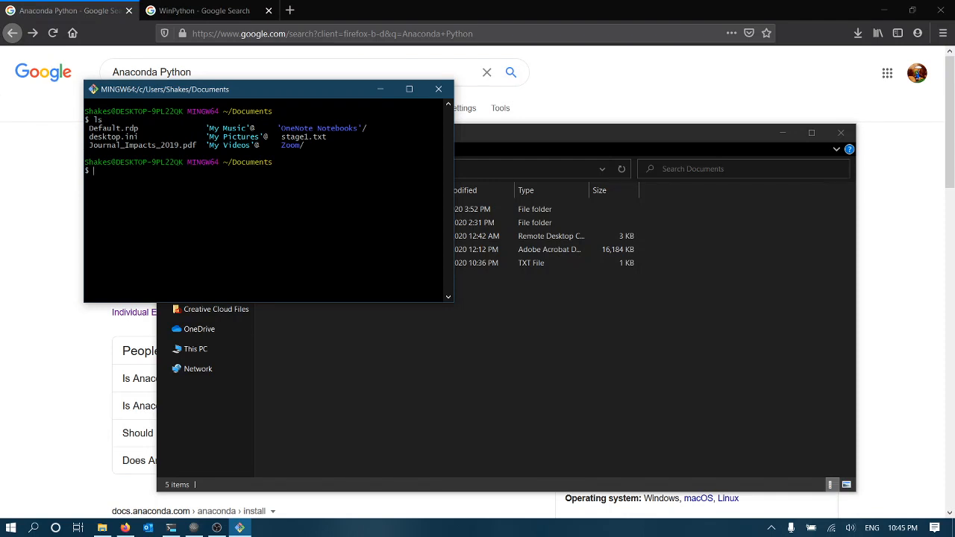
- Run gitk, dismiss the no-repository error, start a git clone line, and close the shell
text(gitk)
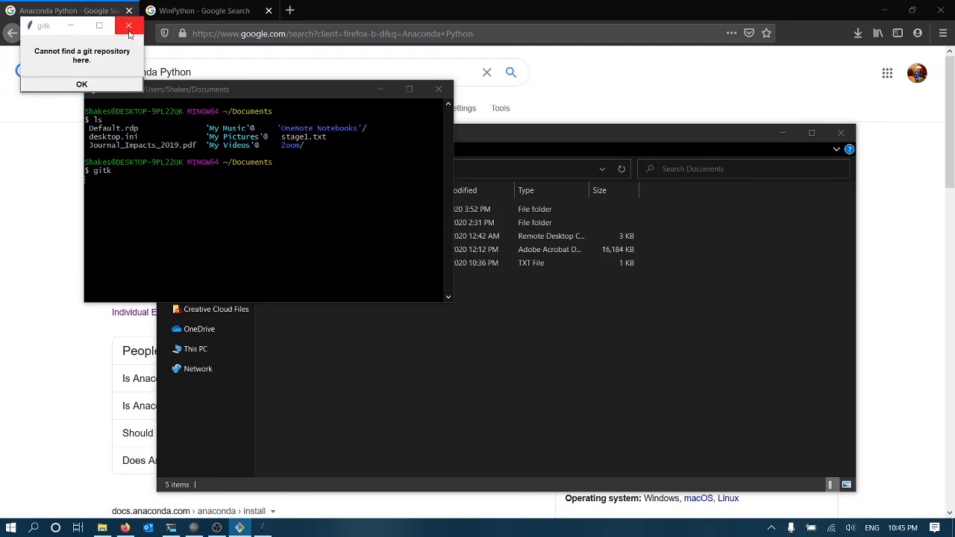
mouse_move(130, 26)
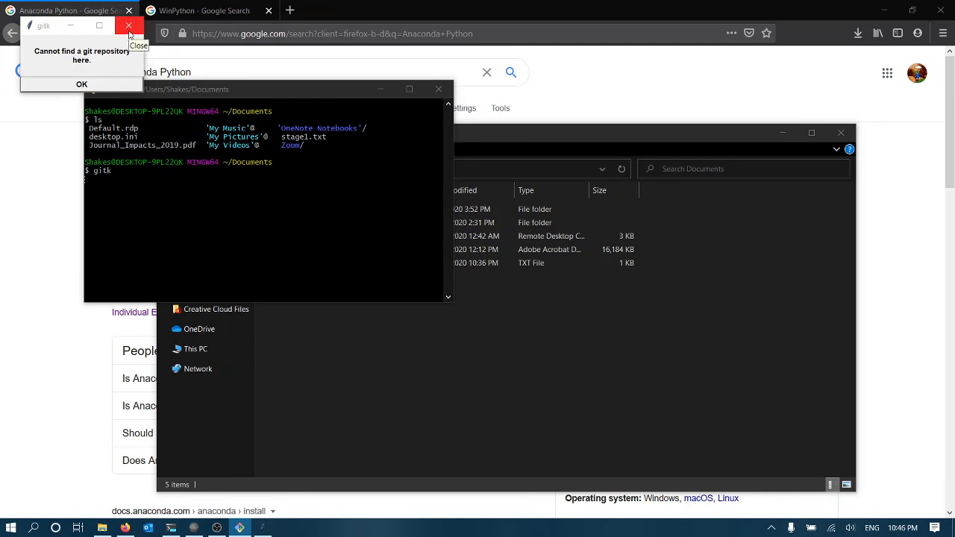
click(80, 83)
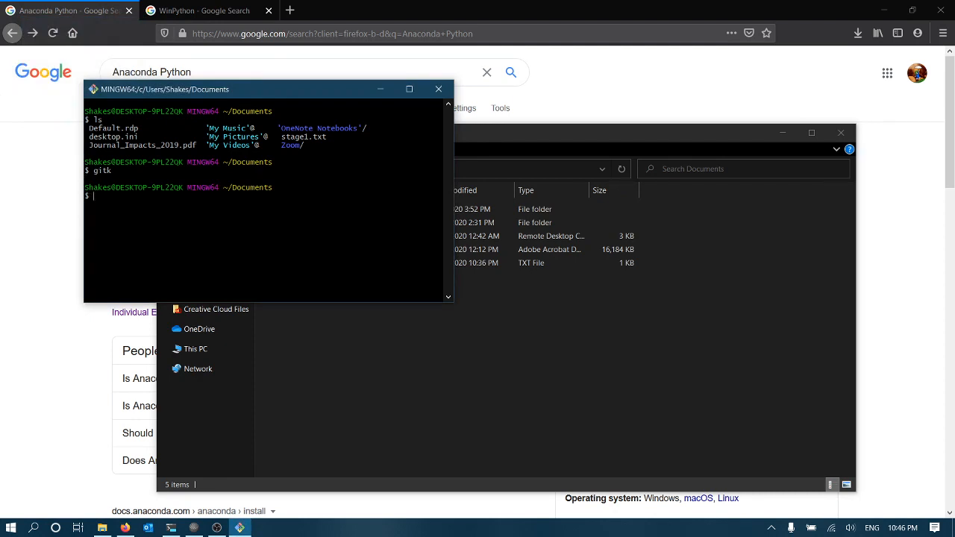
text(git clone)
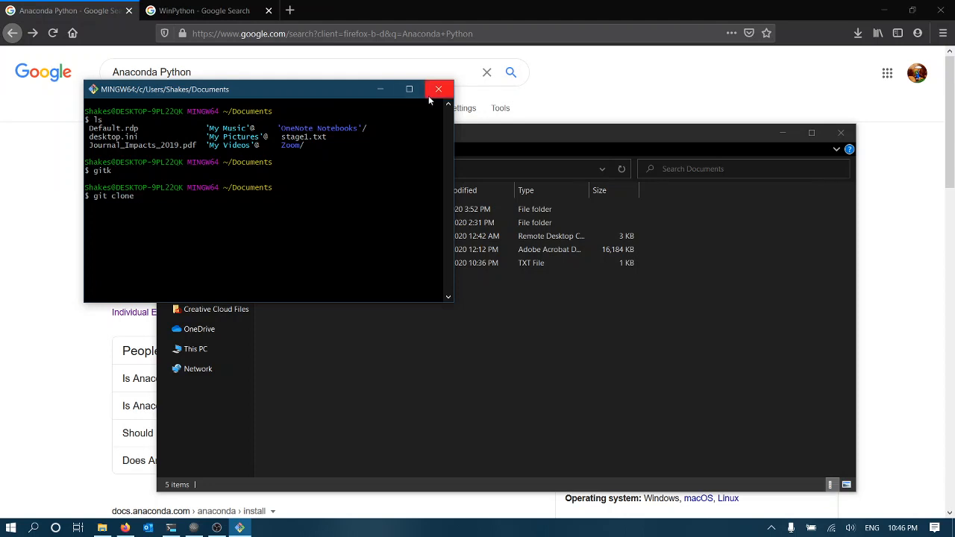
mouse_move(439, 90)
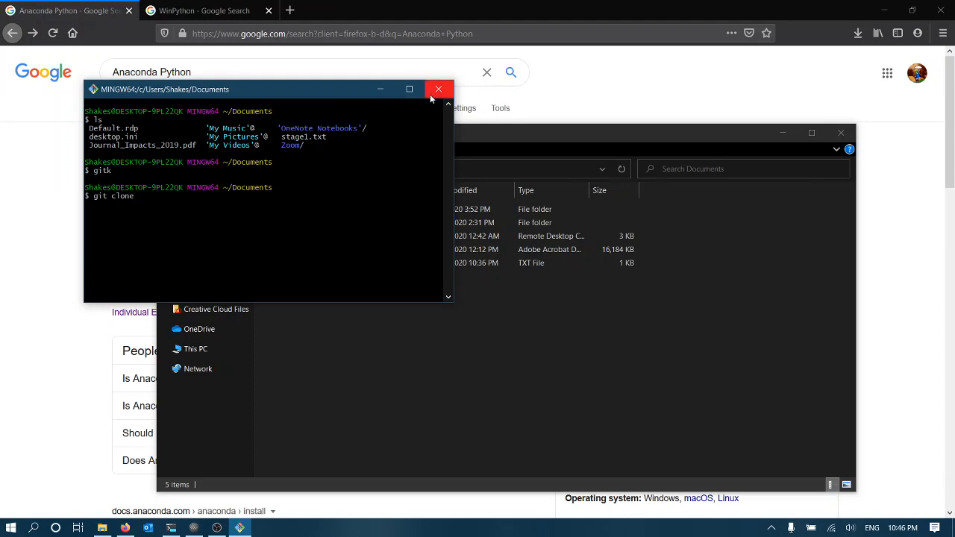
click(439, 89)
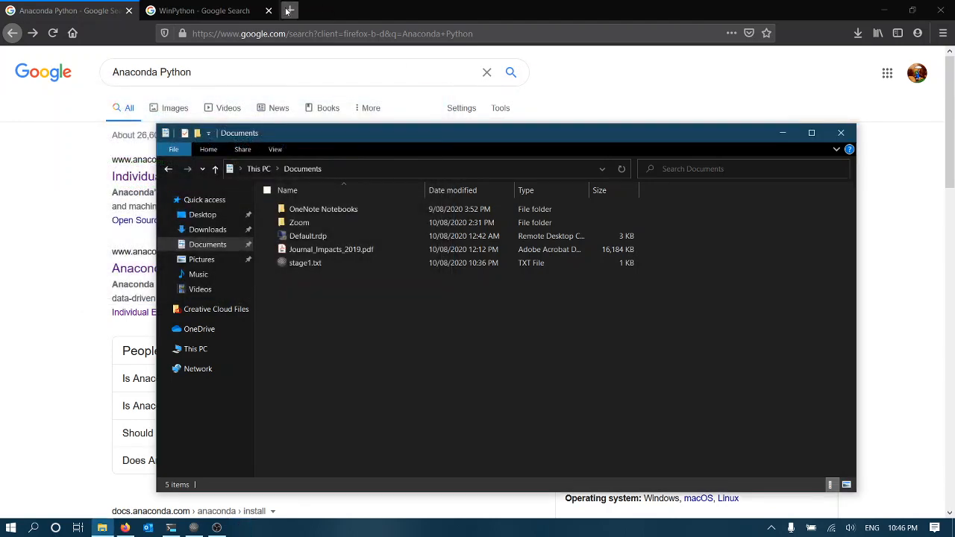
- Search Google for tortoise git in a new tab, review the results, and close the tab
click(288, 9)
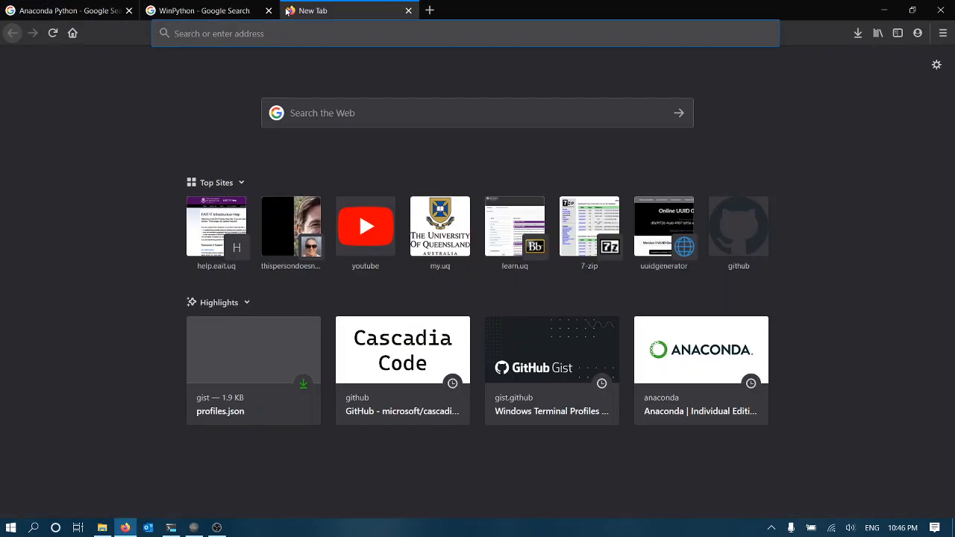
text(tortoise+git)
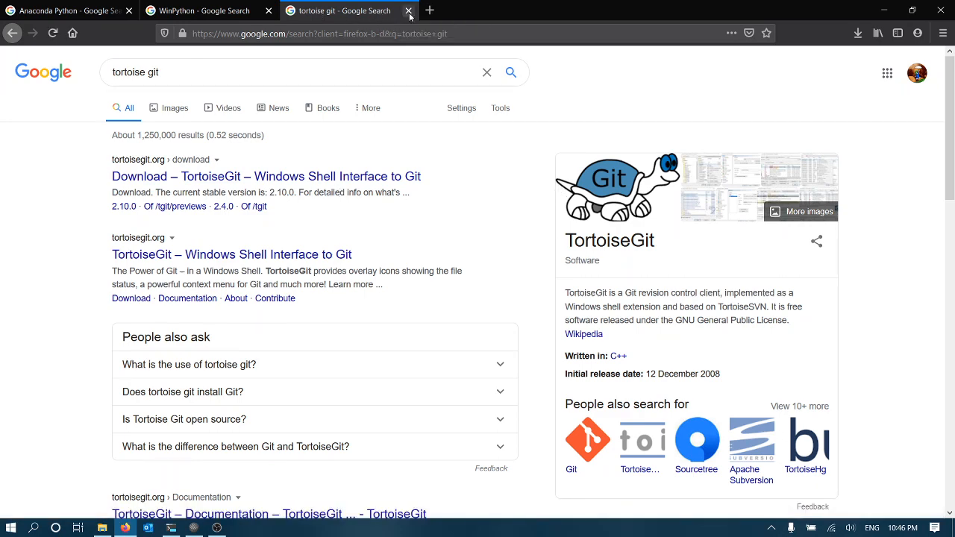
click(409, 11)
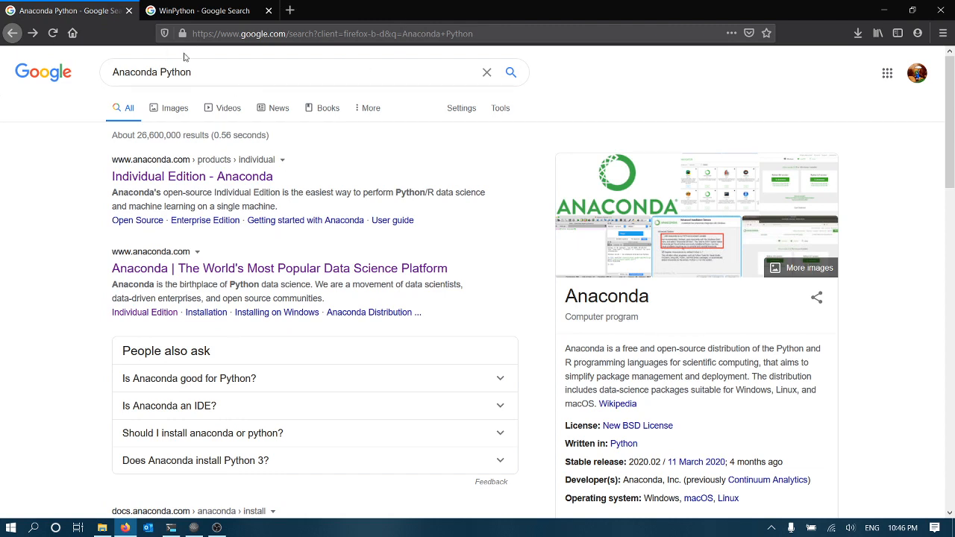
mouse_move(207, 63)
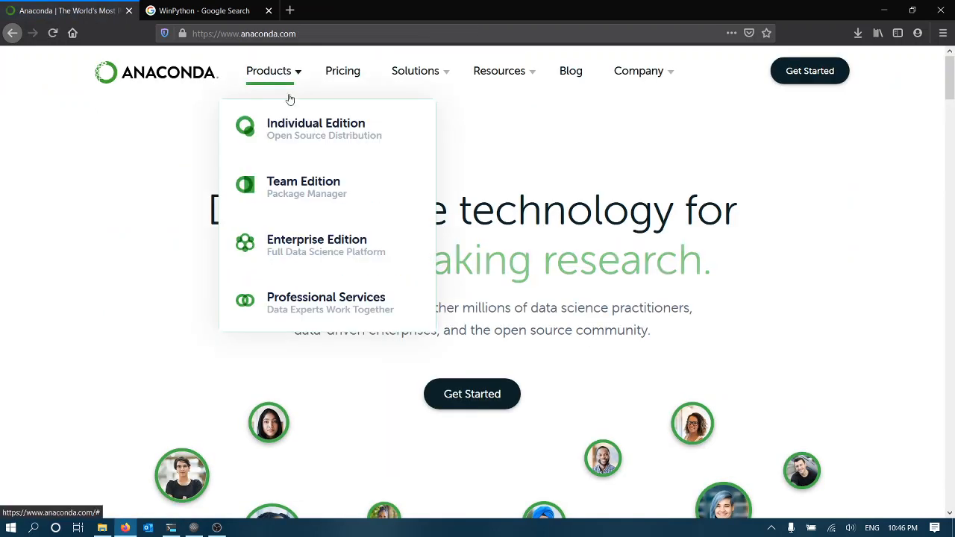
- Review Anaconda's Individual Edition page, then move to the WinPython search results
click(316, 128)
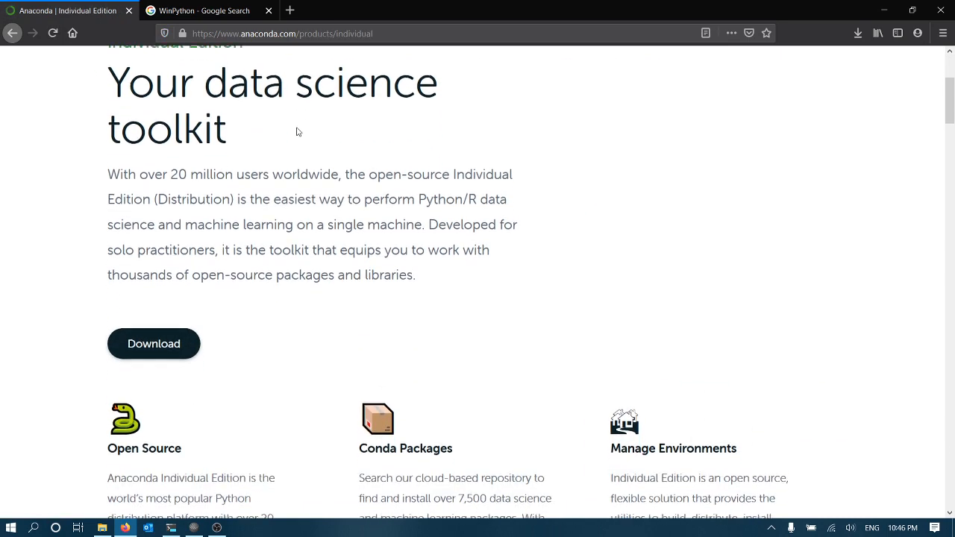
click(197, 10)
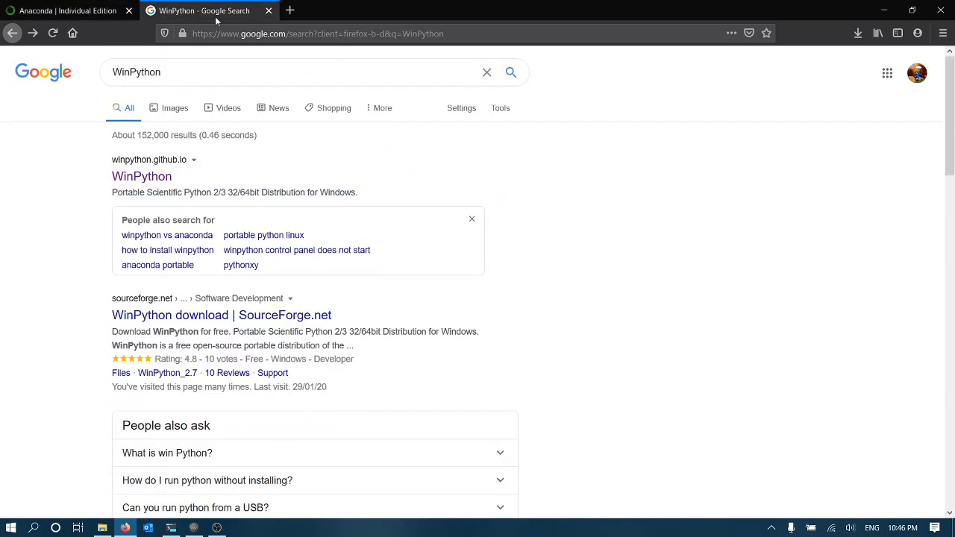
mouse_move(141, 176)
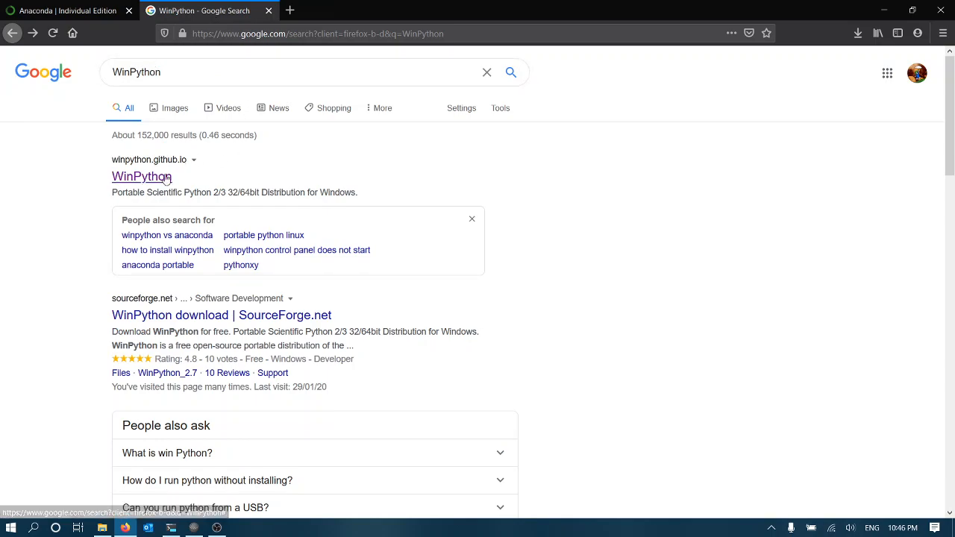
- Browse winpython.github.io through Recent Releases down to the Overview feature list
click(141, 176)
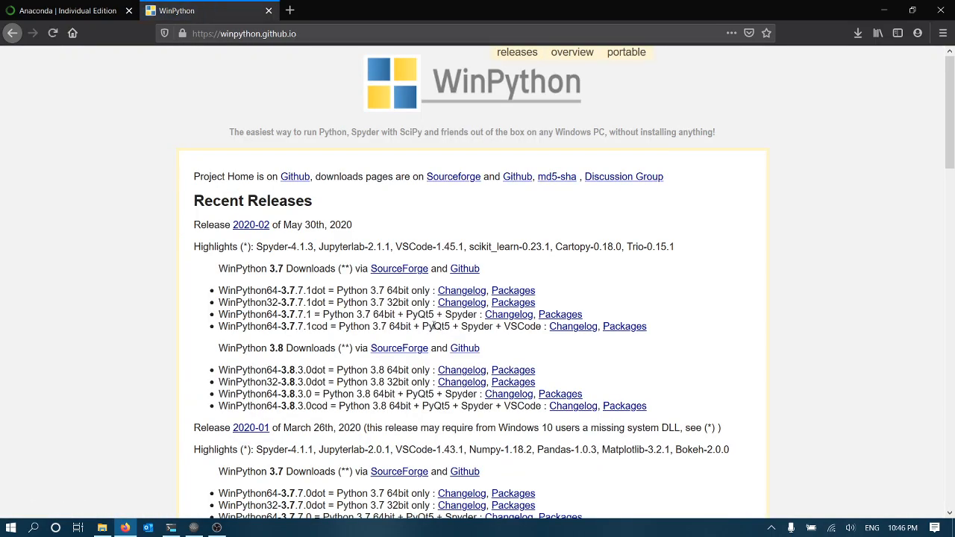
scroll(down, 3)
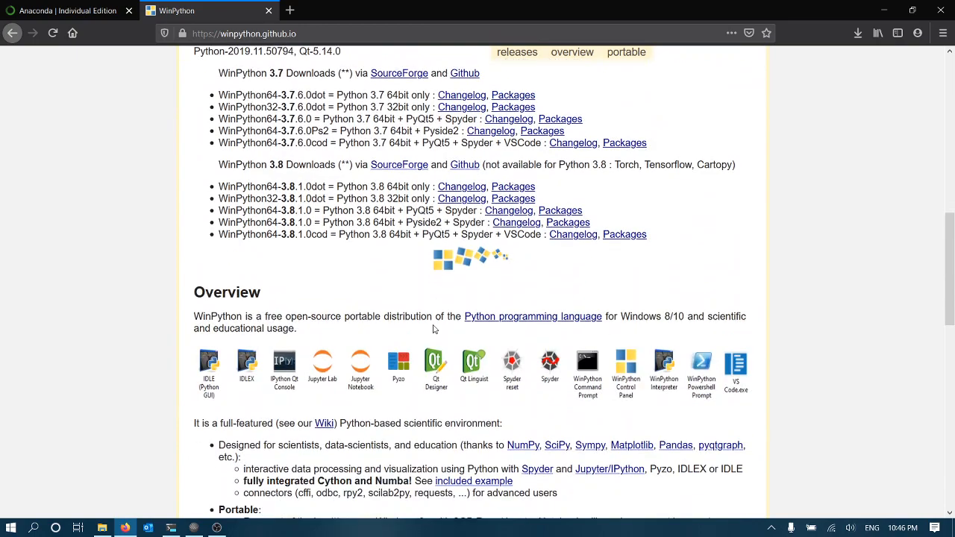
scroll(down, 3)
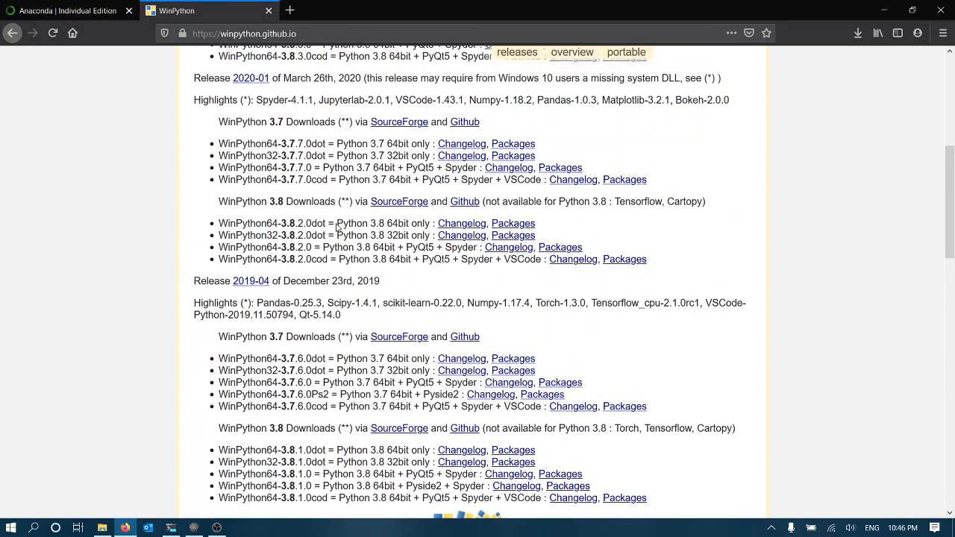
scroll(down, 3)
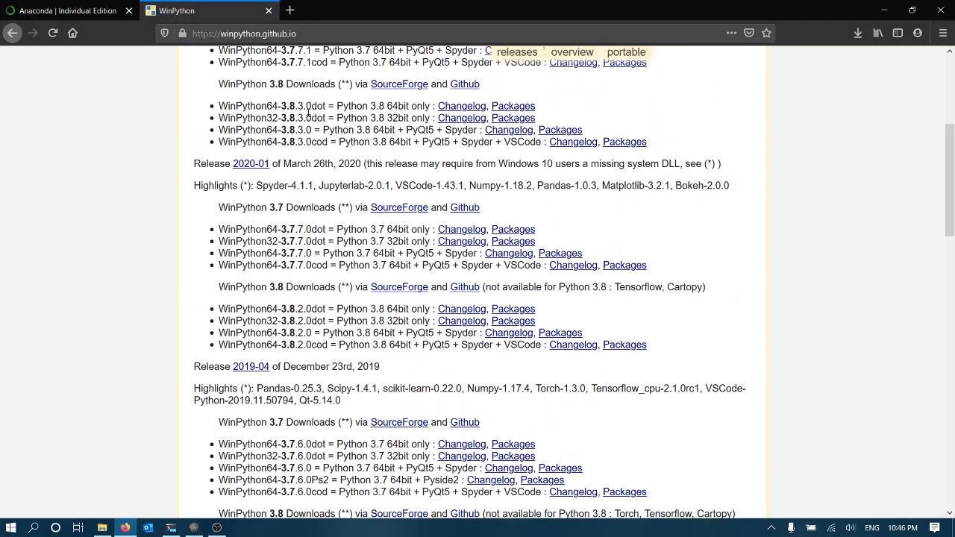
scroll(down, 3)
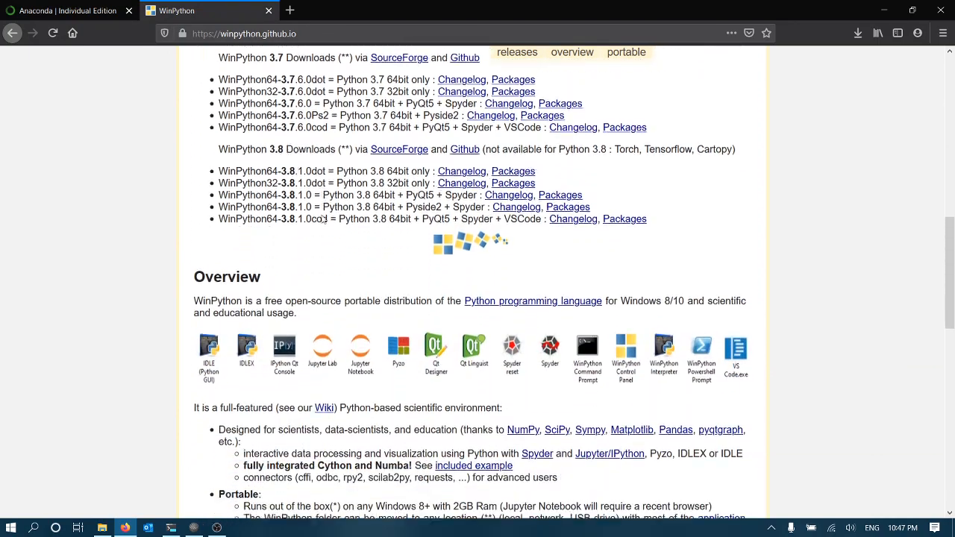
scroll(down, 3)
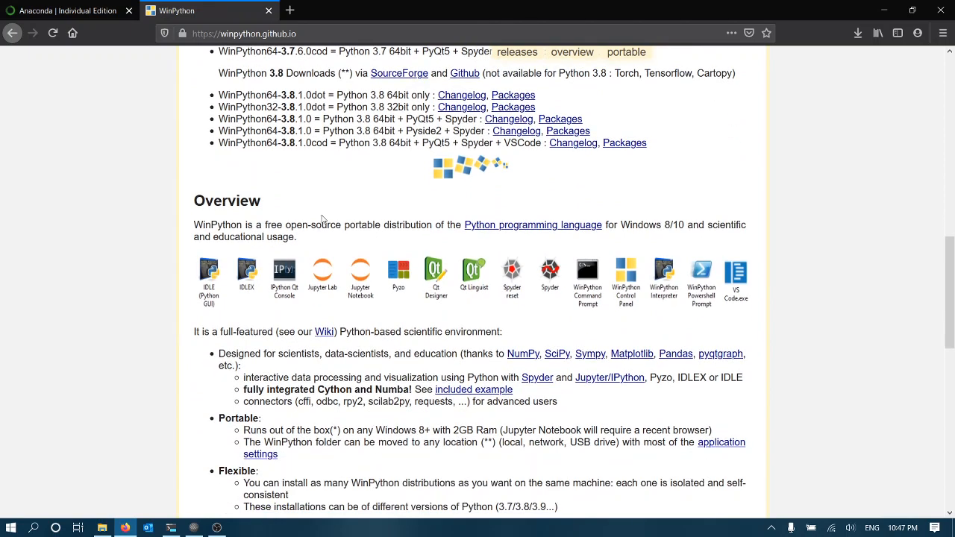
mouse_move(669, 291)
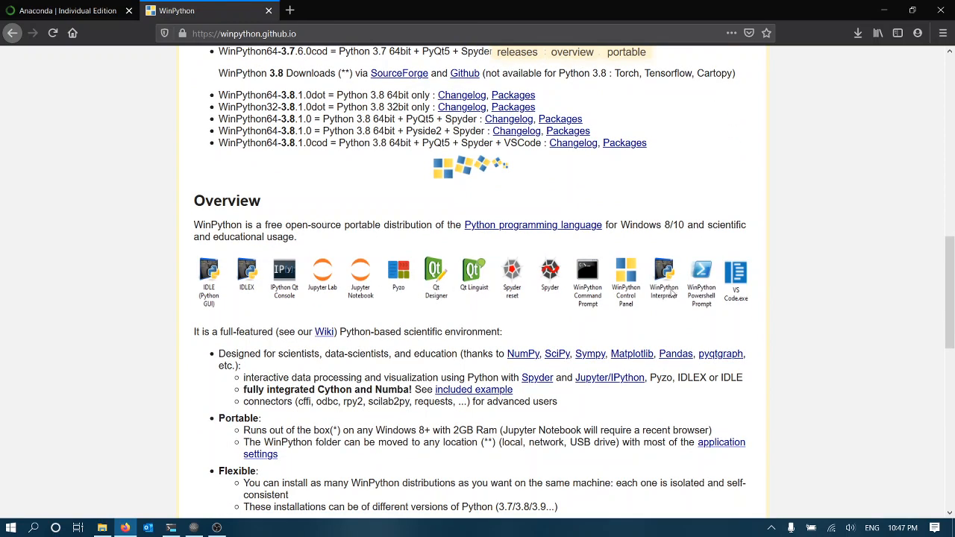
scroll(down, 3)
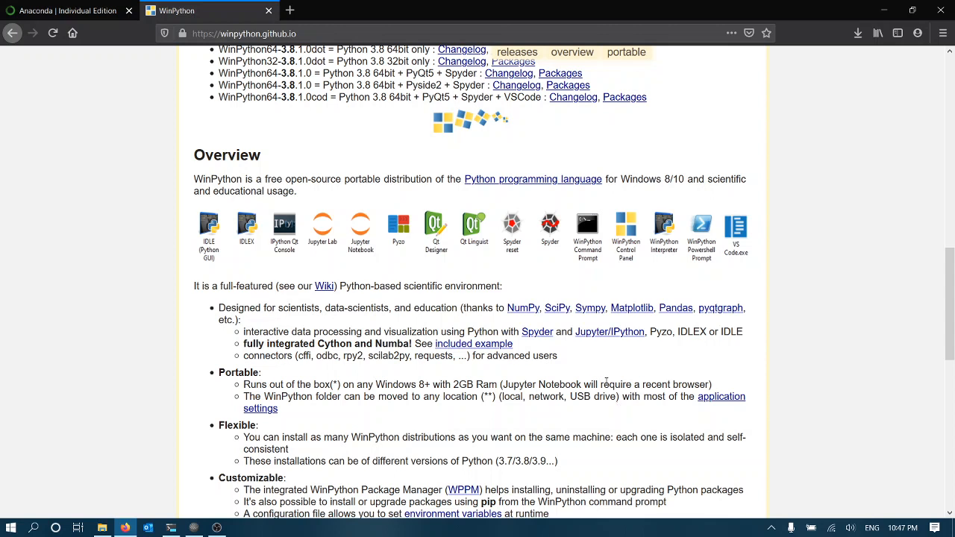
mouse_move(606, 384)
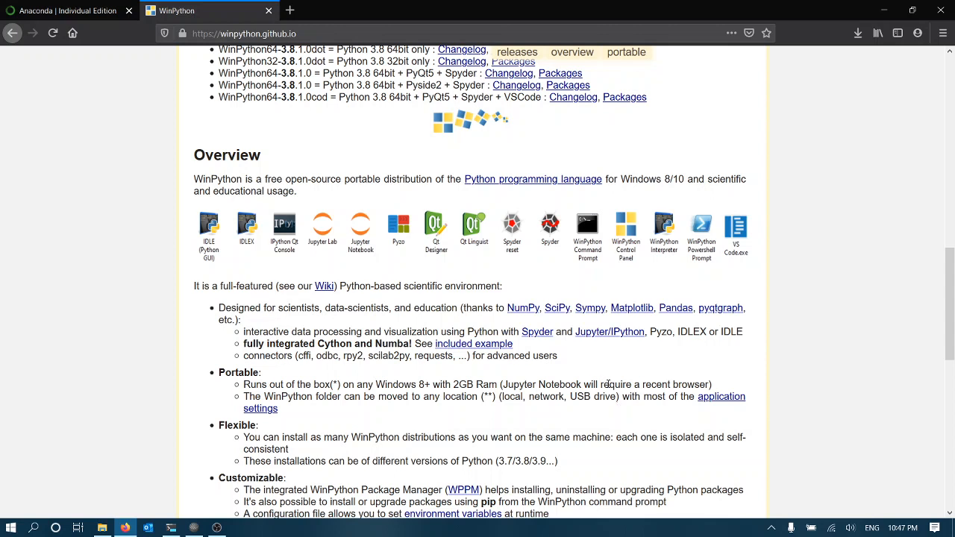
scroll(down, 3)
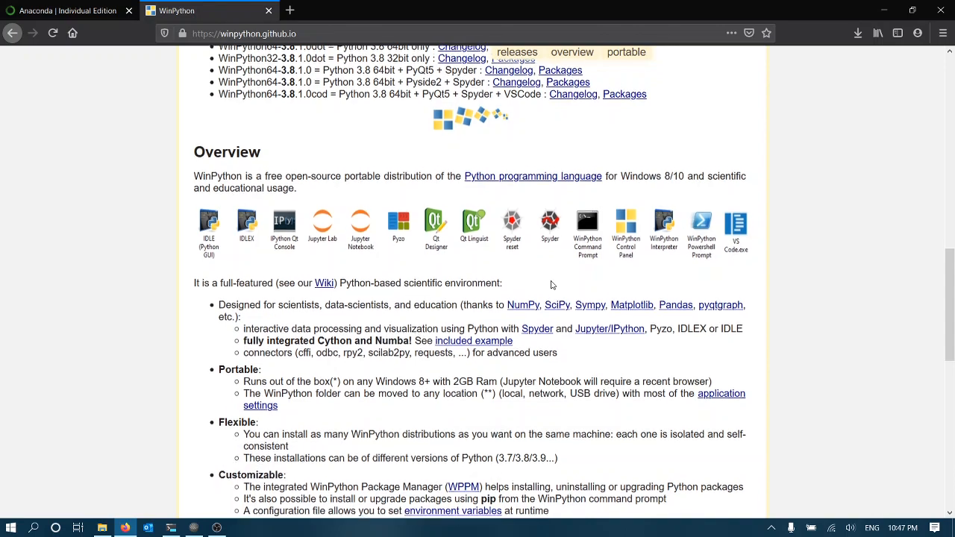